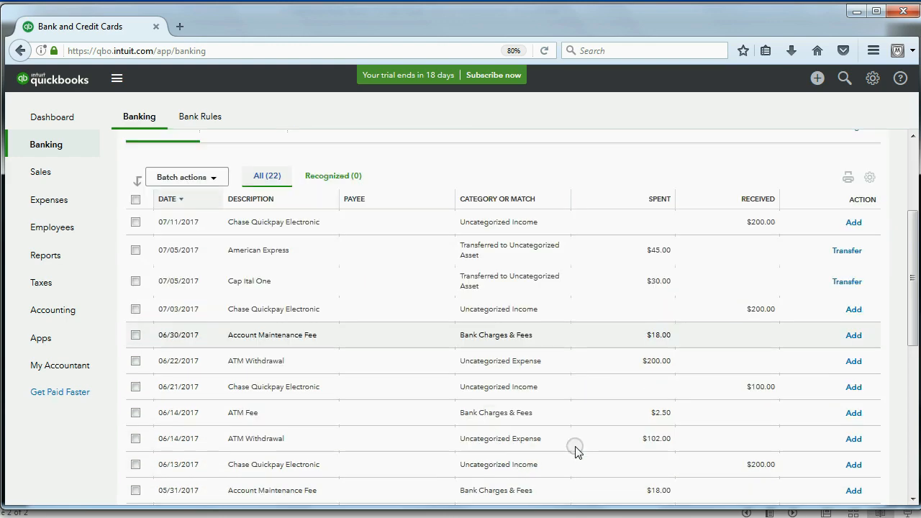
Run the saved MY Trial Balance report from My Custom Reports, currently empty
{"action": "scroll", "scroll_direction": "up", "scroll_amount": 3}
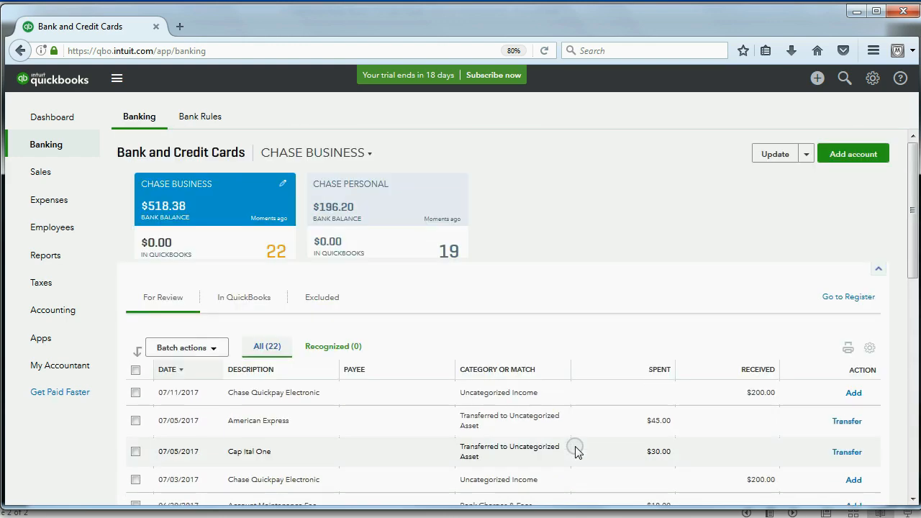
{"action": "mouse_move", "coordinate": [285, 157]}
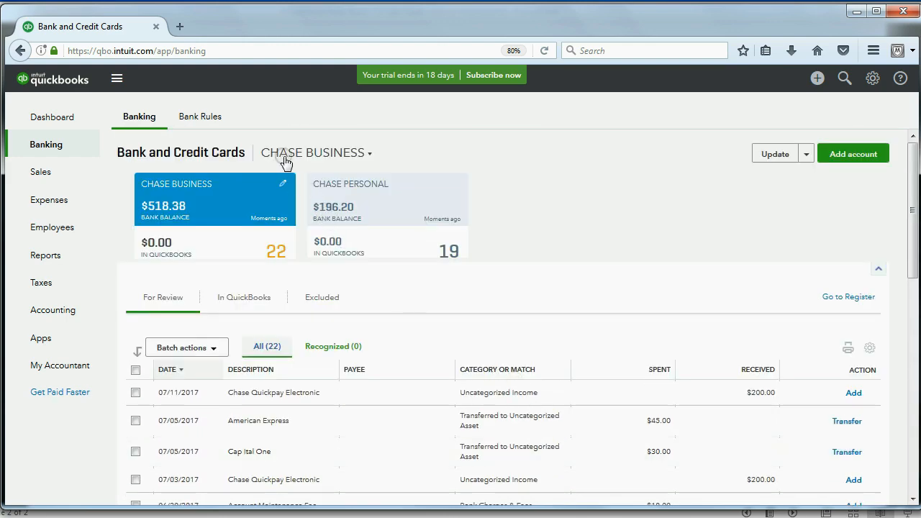
{"action": "mouse_move", "coordinate": [295, 157]}
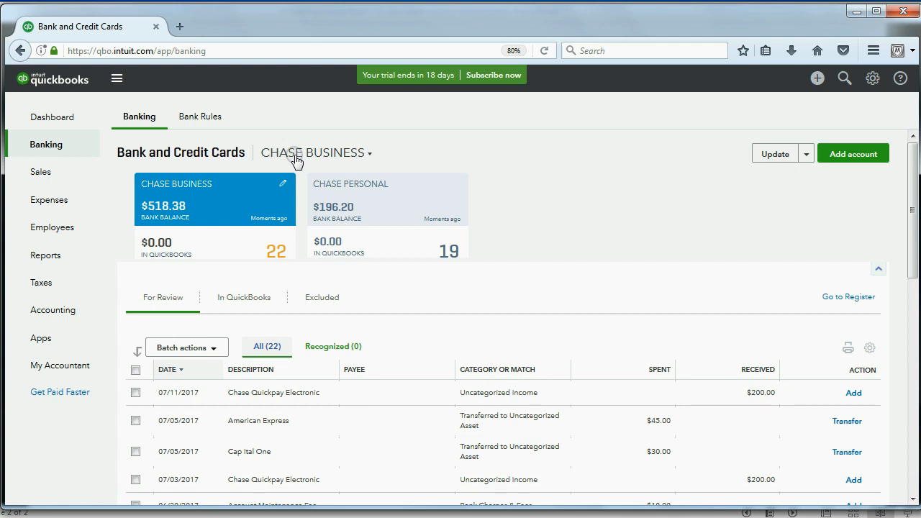
{"action": "mouse_move", "coordinate": [97, 205]}
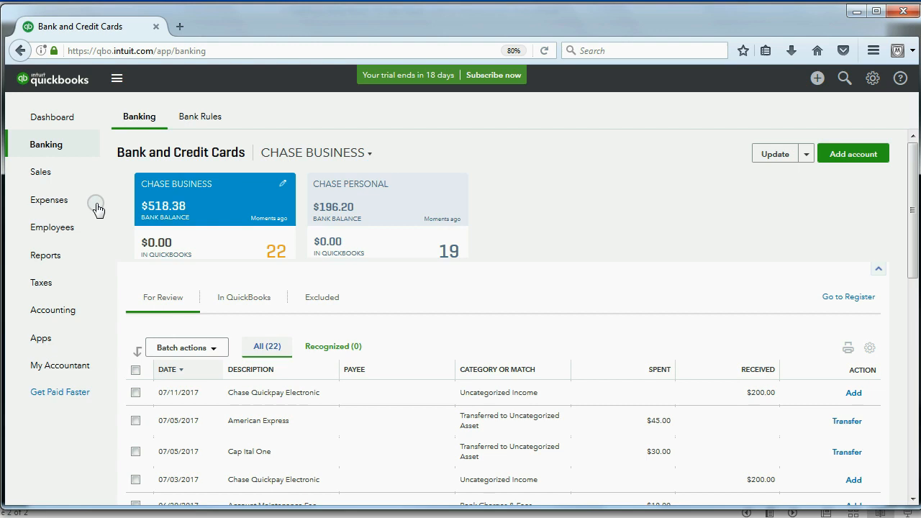
{"action": "left_click", "coordinate": [45, 255]}
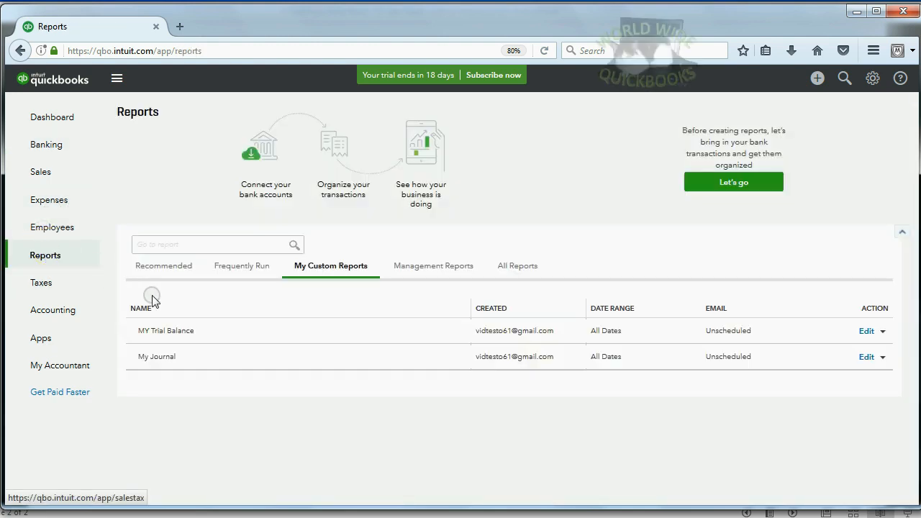
{"action": "left_click", "coordinate": [166, 330]}
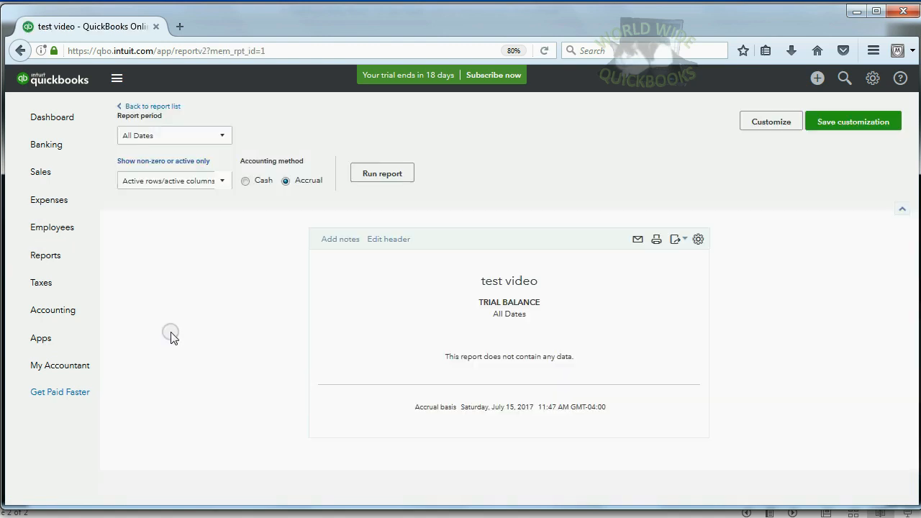
{"action": "mouse_move", "coordinate": [489, 367]}
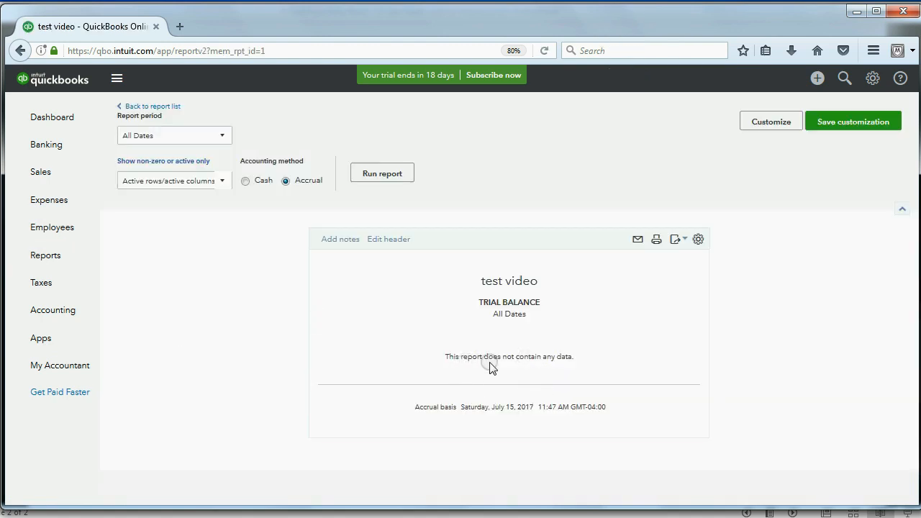
{"action": "mouse_move", "coordinate": [562, 369]}
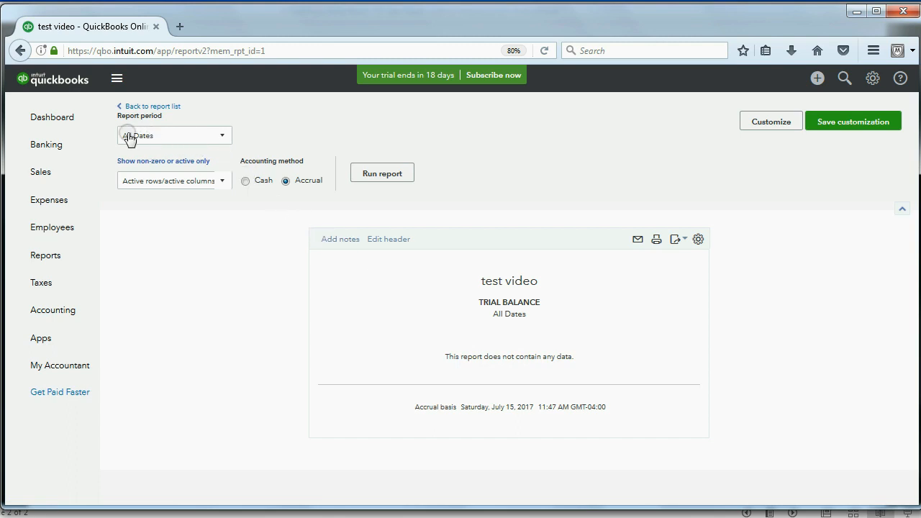
{"action": "mouse_move", "coordinate": [151, 140]}
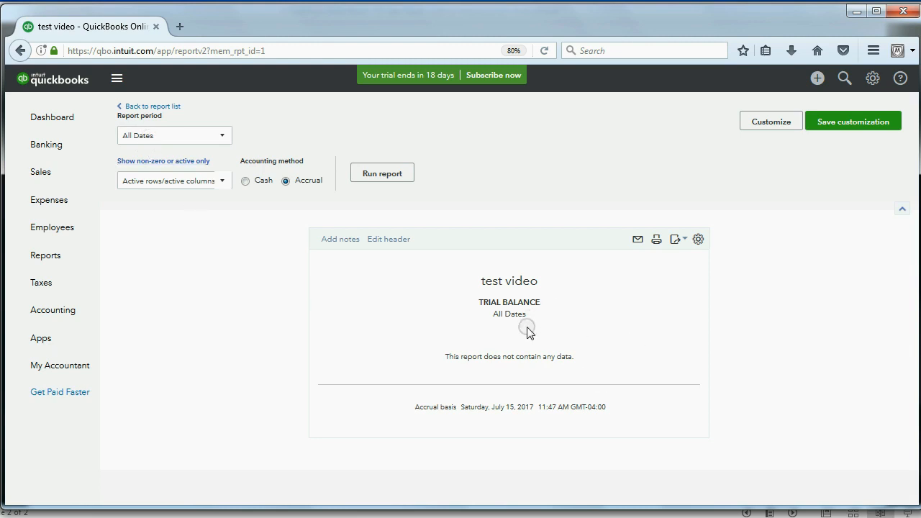
{"action": "mouse_move", "coordinate": [524, 331]}
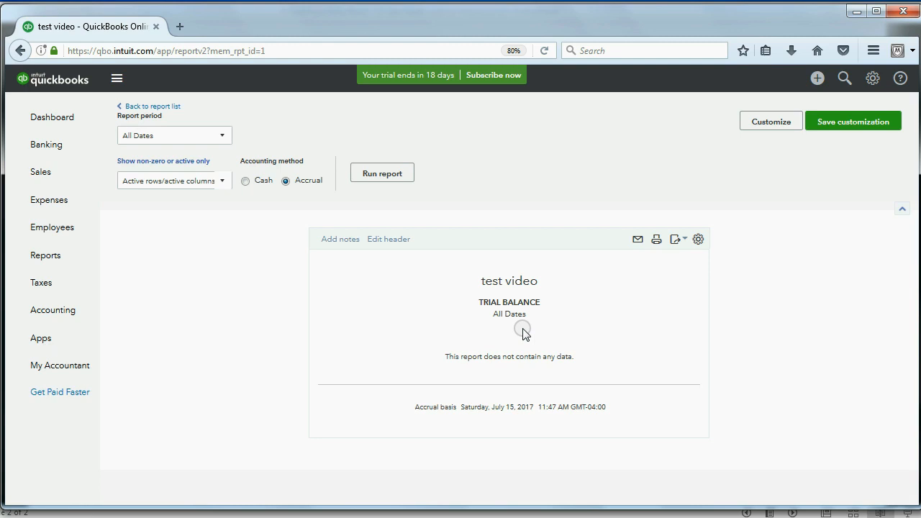
{"action": "mouse_move", "coordinate": [476, 325]}
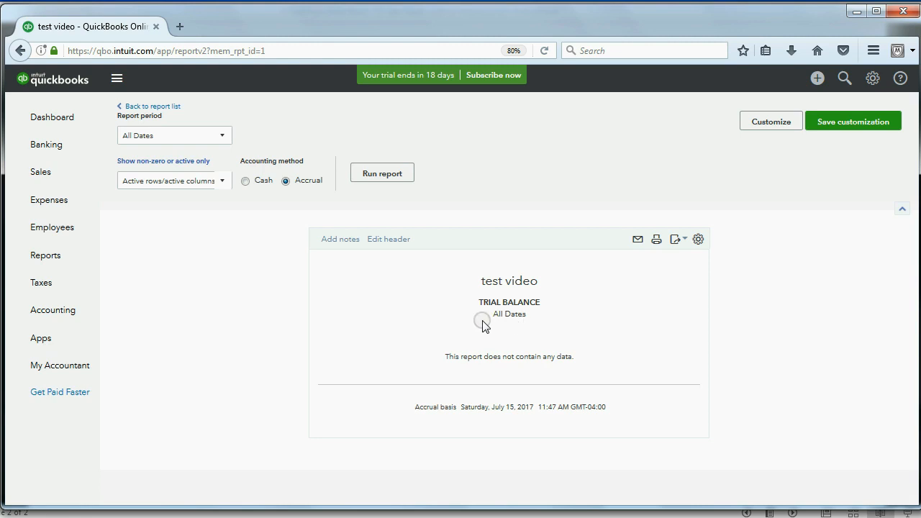
{"action": "mouse_move", "coordinate": [523, 325]}
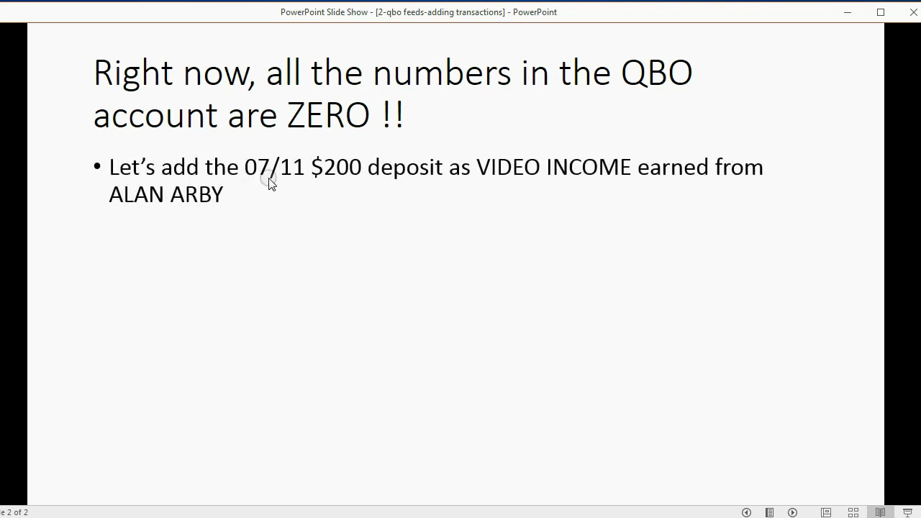
{"action": "mouse_move", "coordinate": [386, 179]}
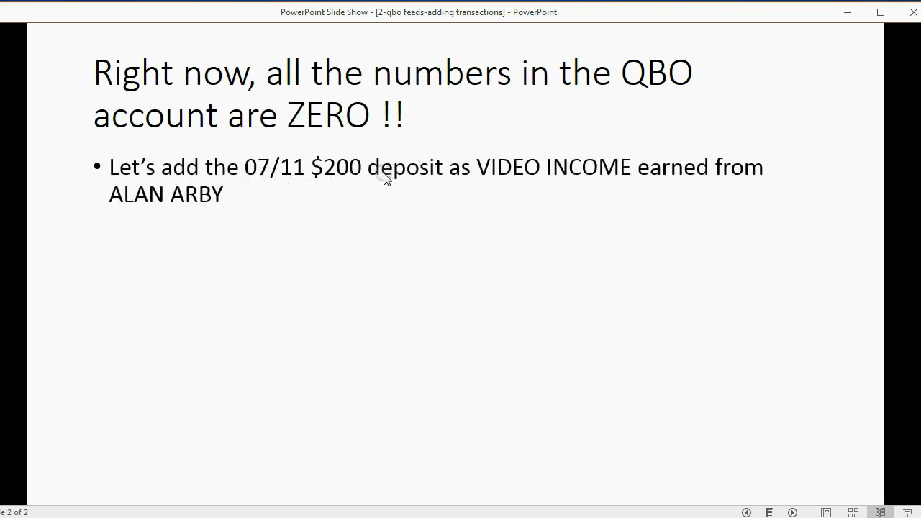
{"action": "mouse_move", "coordinate": [588, 182]}
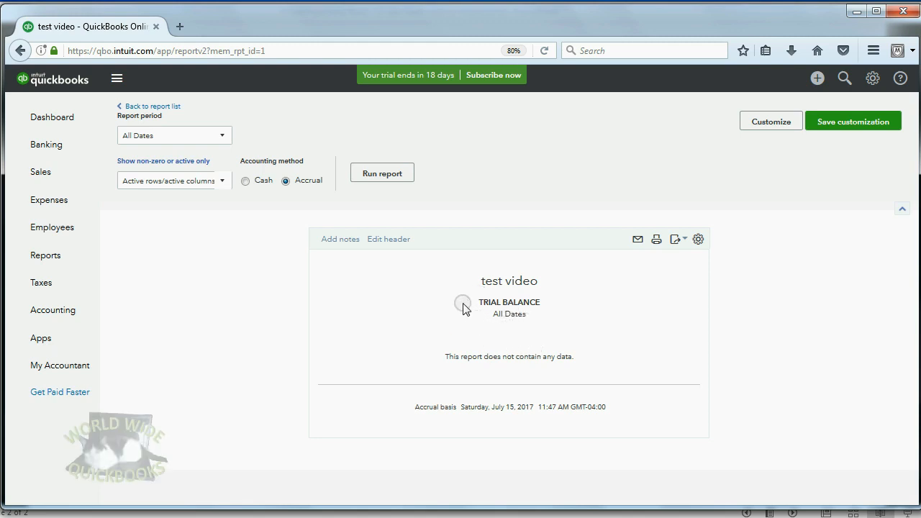
{"action": "mouse_move", "coordinate": [213, 237]}
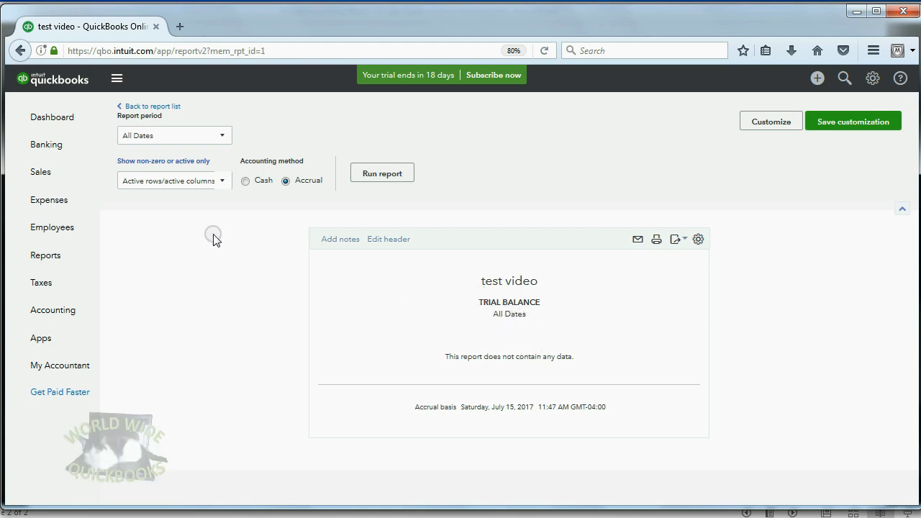
Go back to Banking and bring the For Review transactions list into view
{"action": "left_click", "coordinate": [46, 144]}
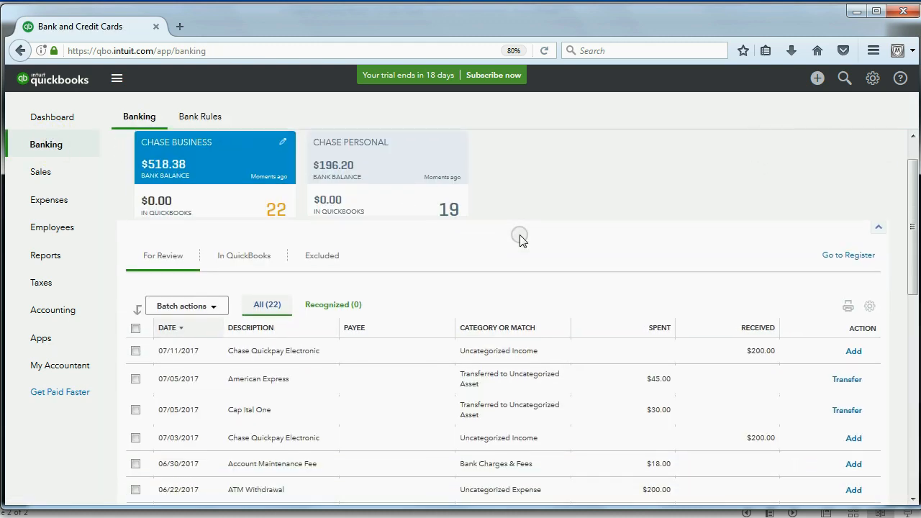
{"action": "scroll", "scroll_direction": "down", "scroll_amount": 3}
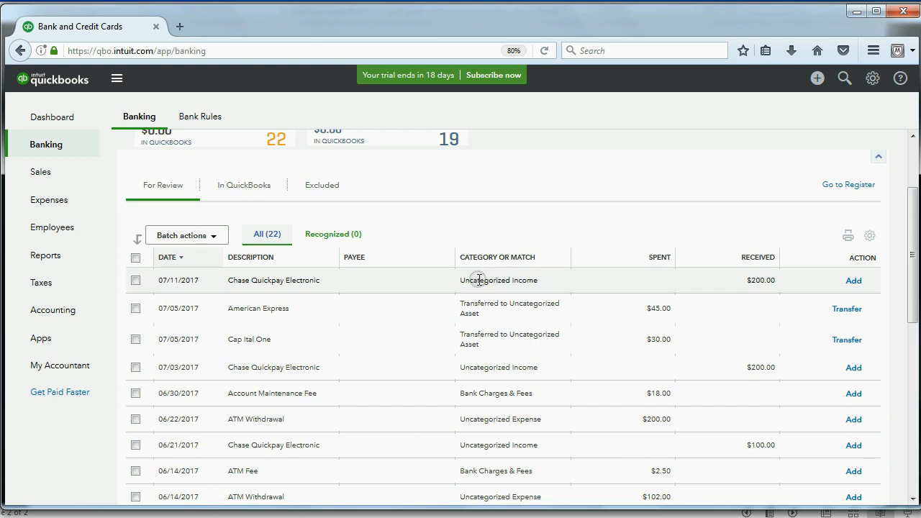
{"action": "mouse_move", "coordinate": [368, 281]}
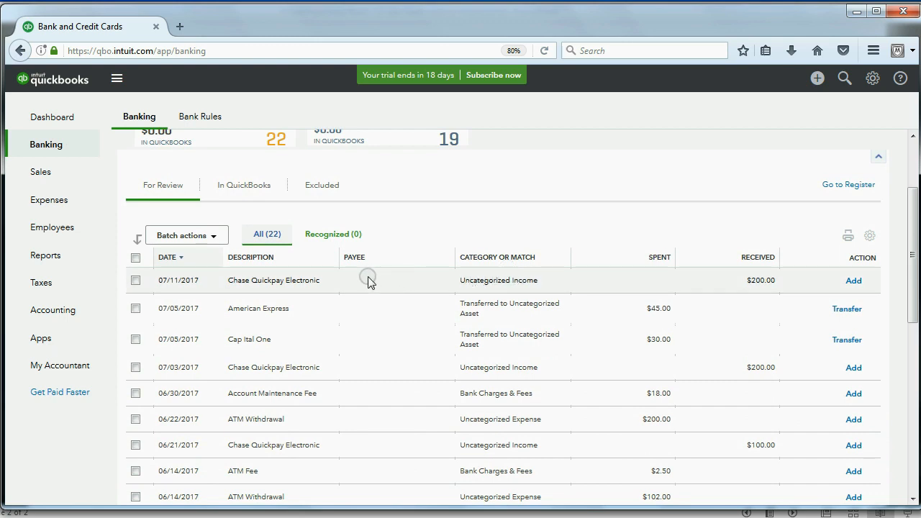
{"action": "mouse_move", "coordinate": [302, 280]}
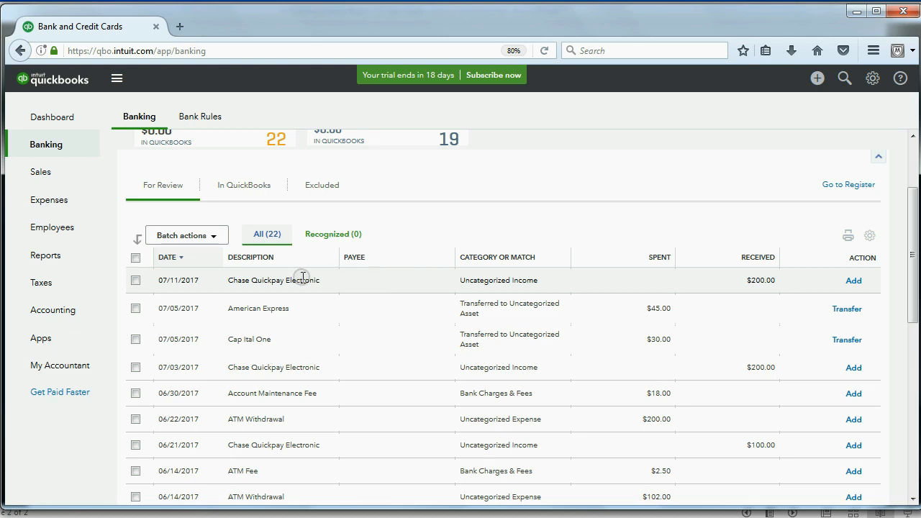
{"action": "mouse_move", "coordinate": [353, 280]}
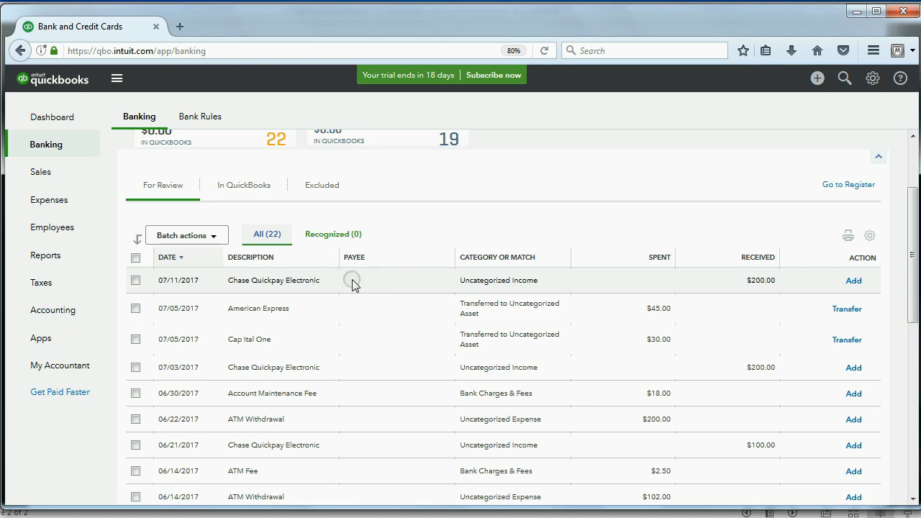
{"action": "mouse_move", "coordinate": [493, 288]}
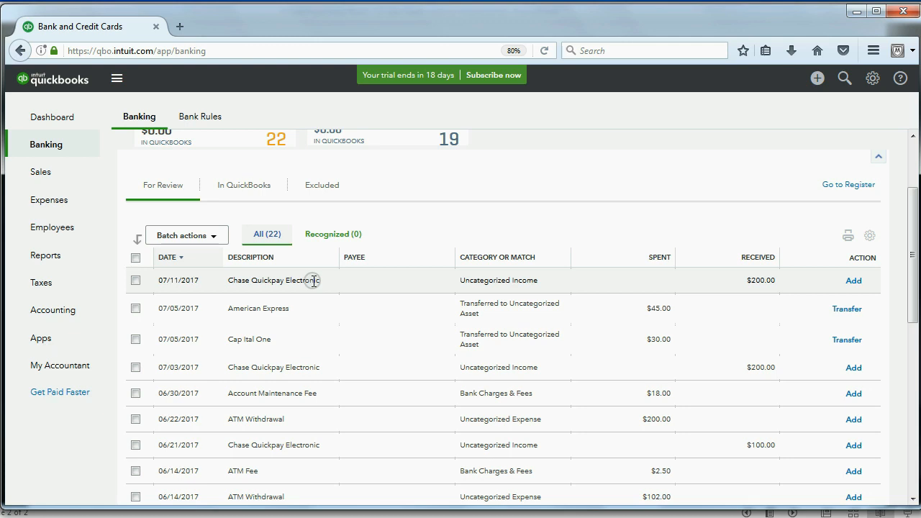
Expand the 07/11 $200 Chase Quickpay deposit and categorize it as VIDEO WEDDINGS INCOME
{"action": "left_click", "coordinate": [273, 280]}
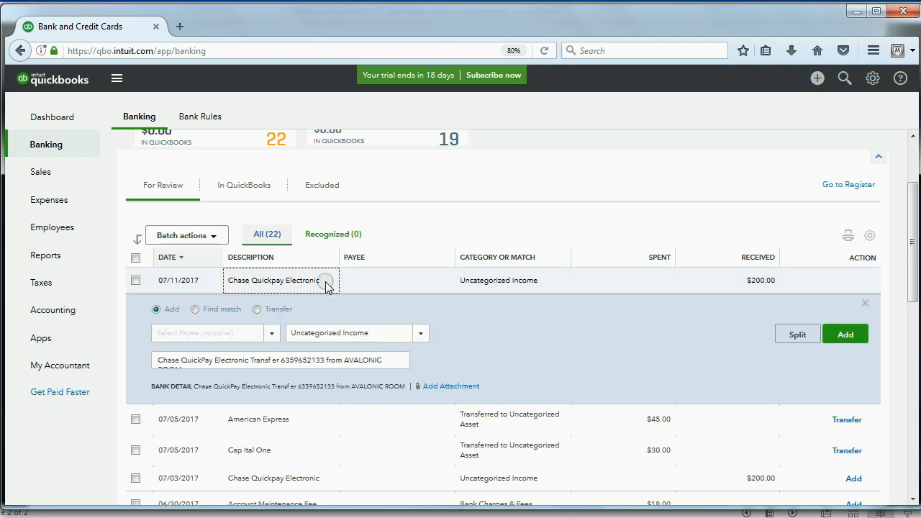
{"action": "mouse_move", "coordinate": [415, 379]}
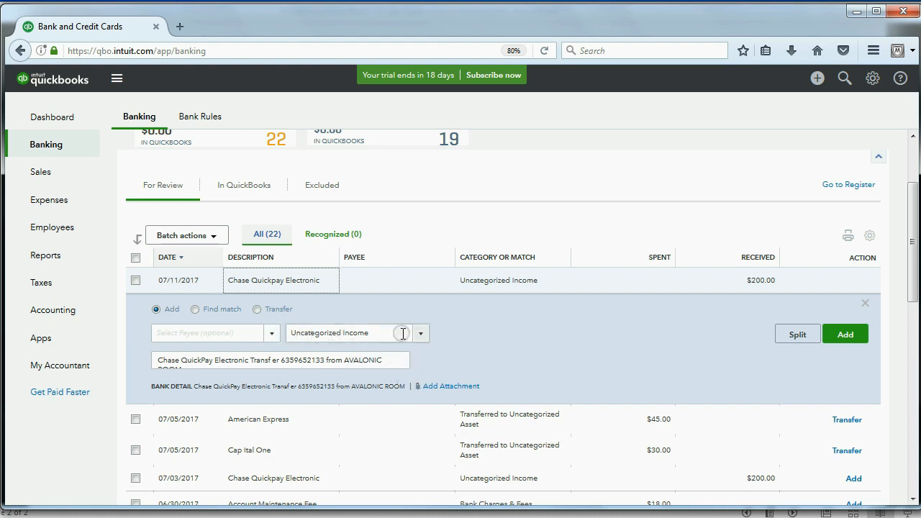
{"action": "left_click", "coordinate": [419, 333]}
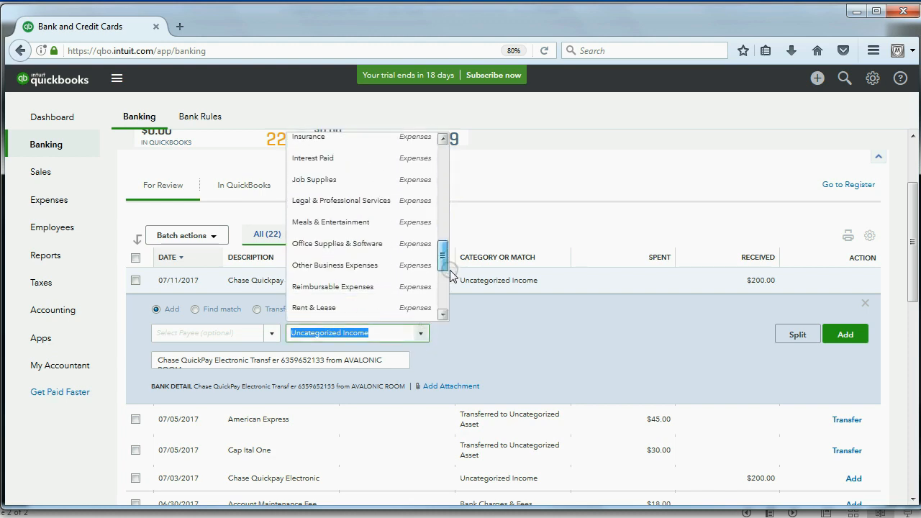
{"action": "scroll", "scroll_direction": "up", "scroll_amount": 3}
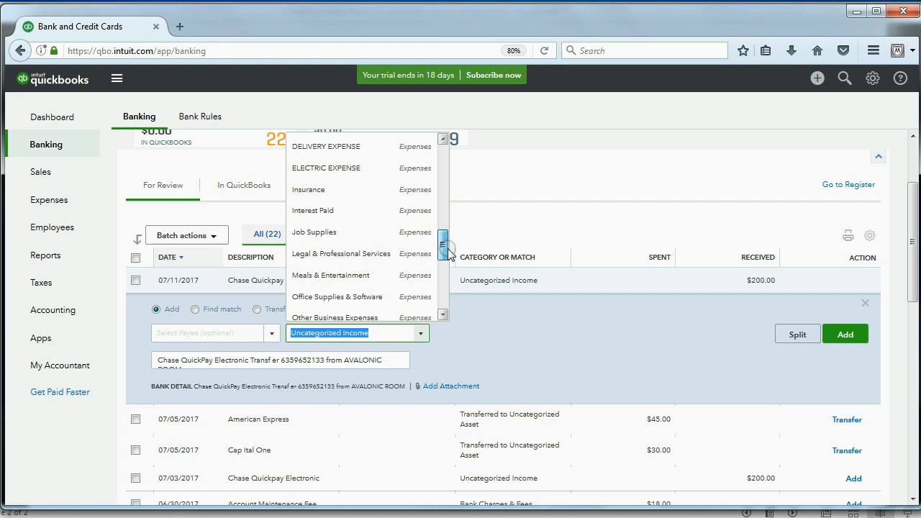
{"action": "scroll", "scroll_direction": "up", "scroll_amount": 3}
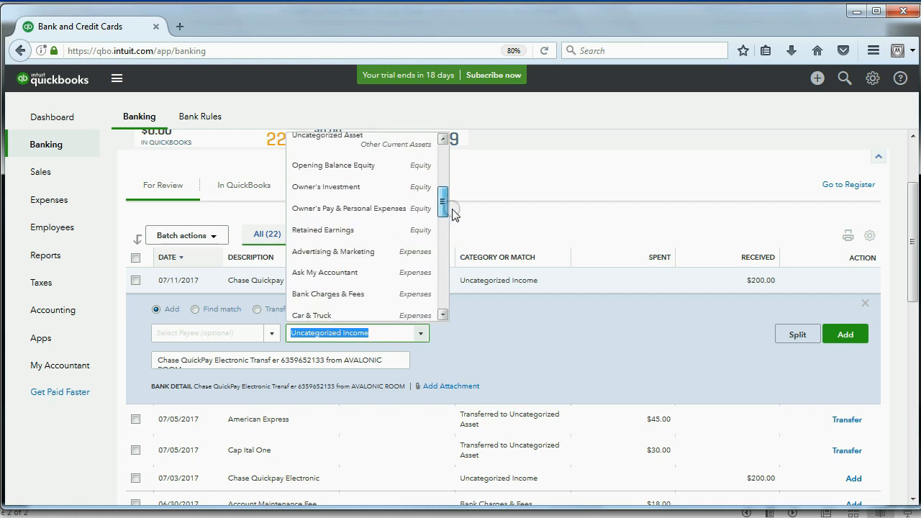
{"action": "scroll", "scroll_direction": "up", "scroll_amount": 3}
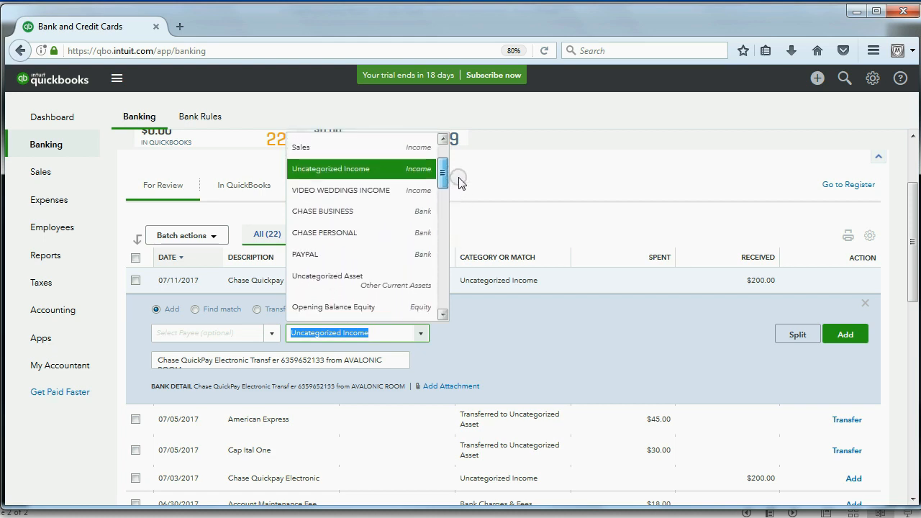
{"action": "scroll", "scroll_direction": "up", "scroll_amount": 3}
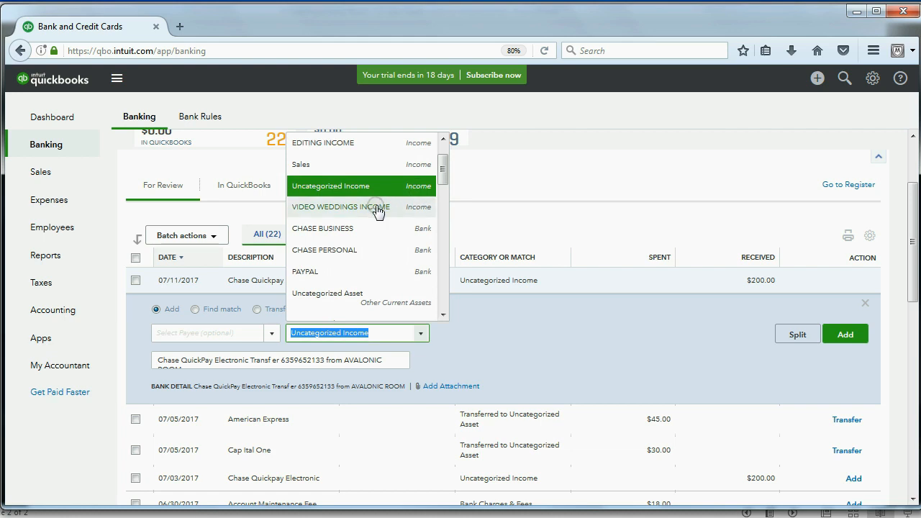
{"action": "left_click", "coordinate": [341, 207]}
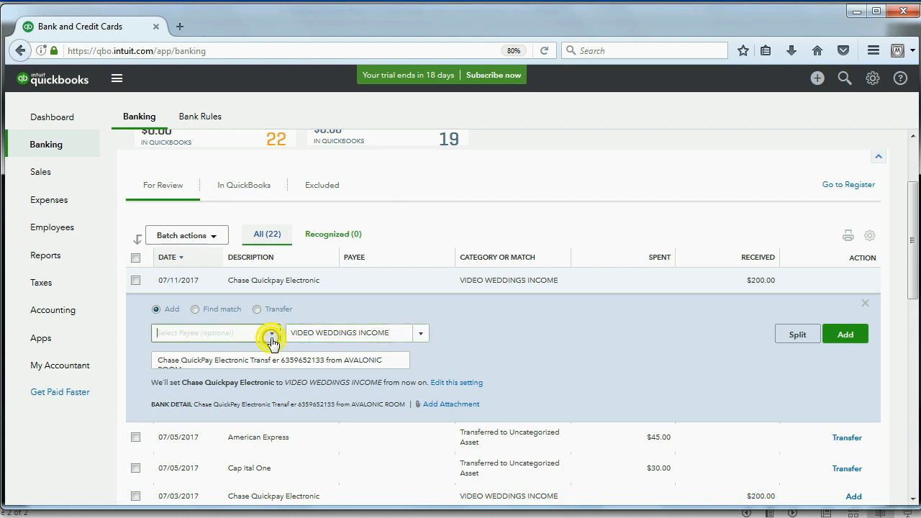
{"action": "left_click", "coordinate": [271, 332]}
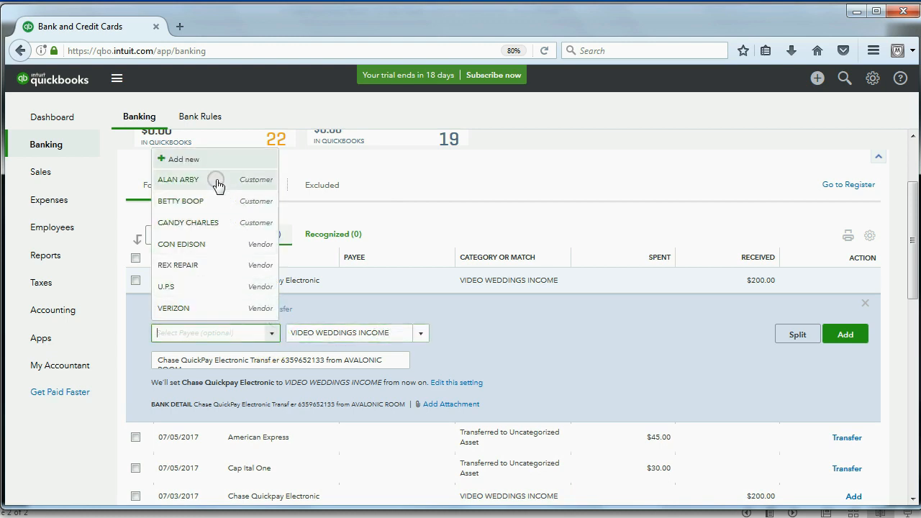
{"action": "left_click", "coordinate": [177, 179]}
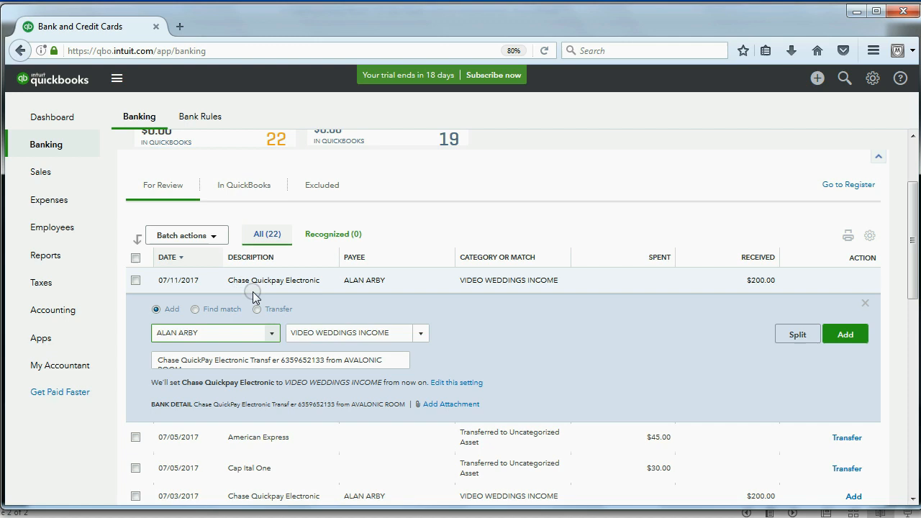
{"action": "mouse_move", "coordinate": [267, 335]}
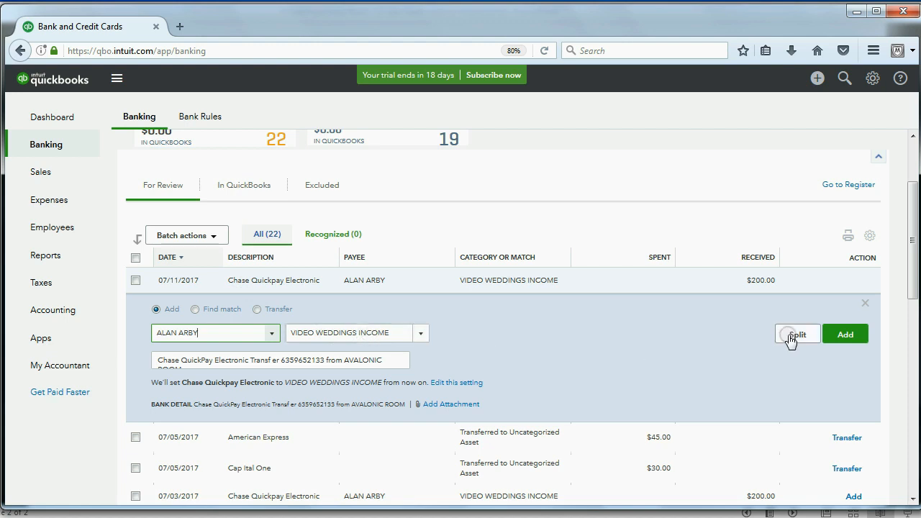
Add the categorized $200 deposit to the books, leaving 21 transactions for review
{"action": "left_click", "coordinate": [844, 334]}
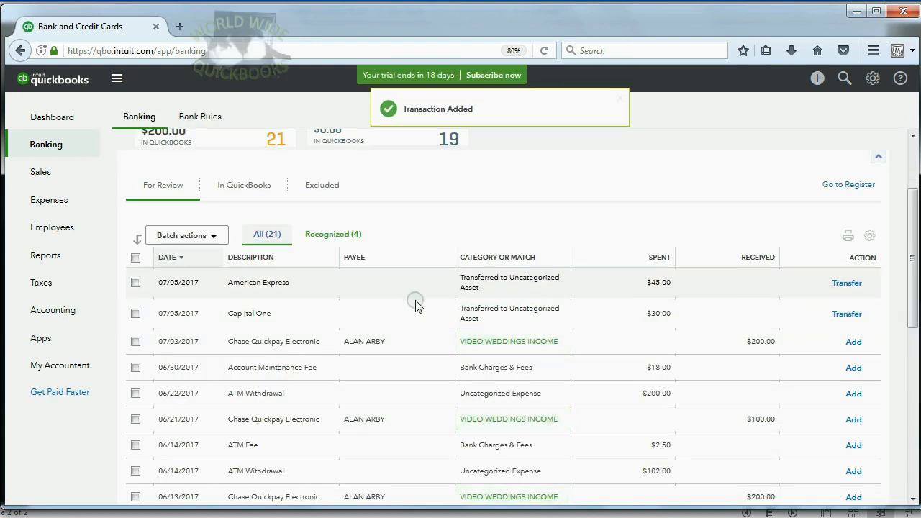
{"action": "mouse_move", "coordinate": [372, 256]}
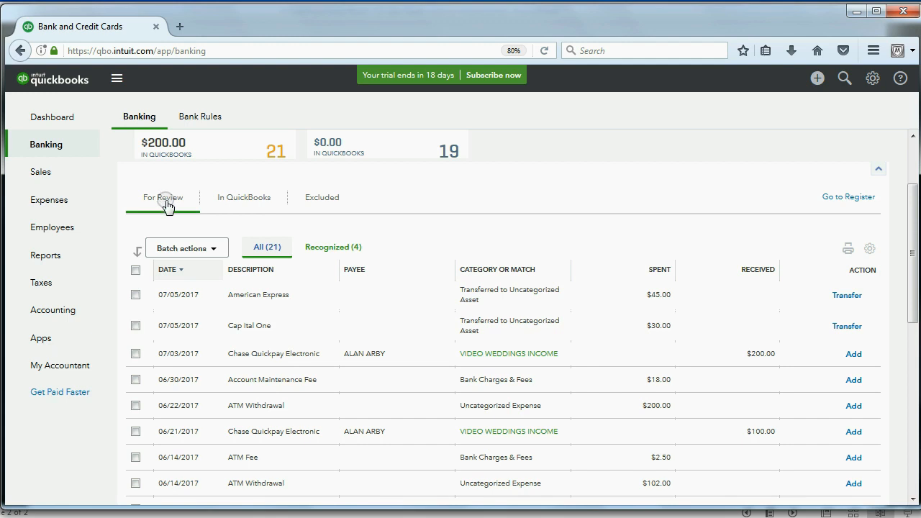
Check the $200 deposit under In QuickBooks, then head to the Reports page
{"action": "left_click", "coordinate": [244, 197]}
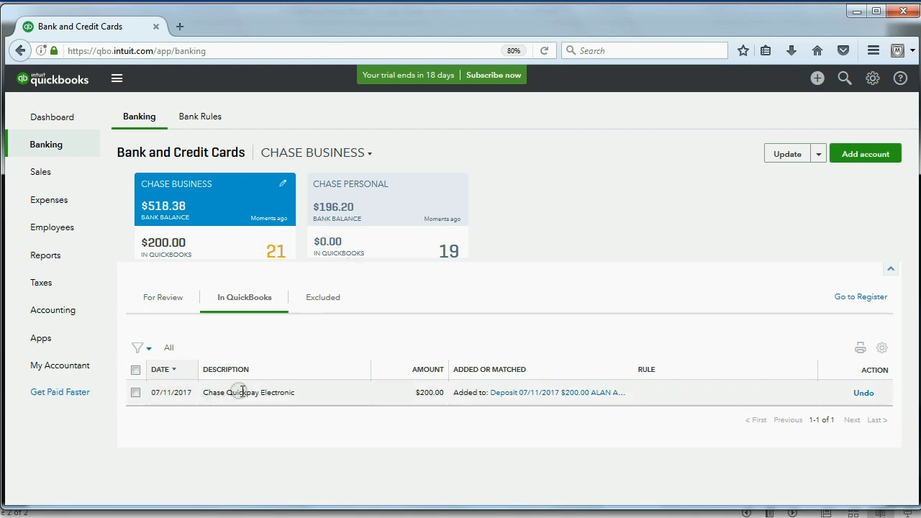
{"action": "mouse_move", "coordinate": [373, 402]}
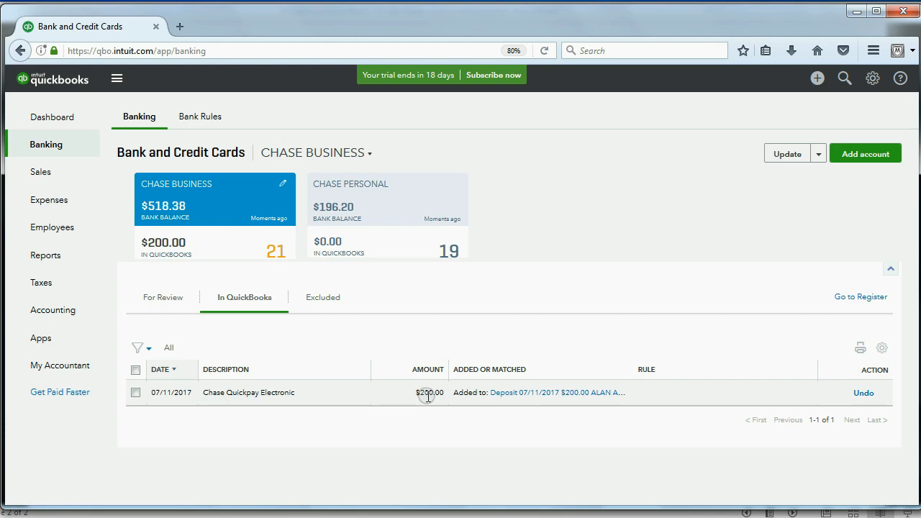
{"action": "mouse_move", "coordinate": [45, 256]}
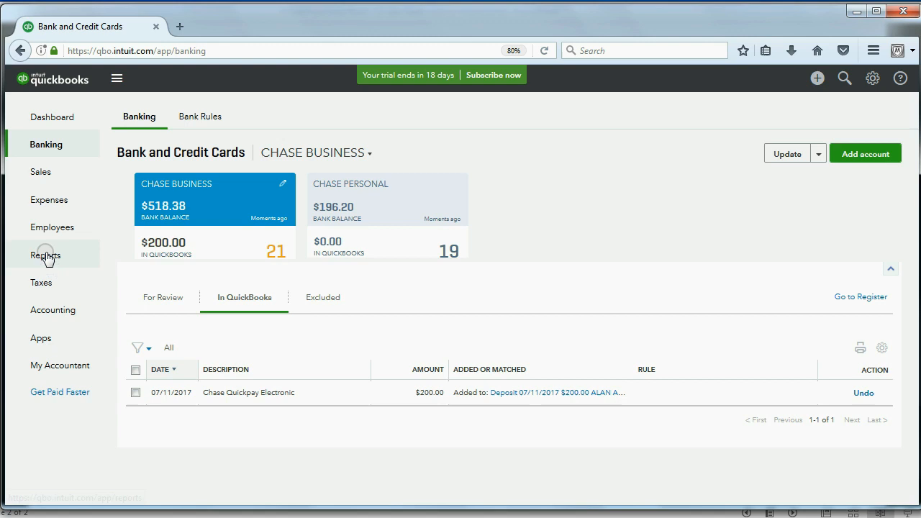
{"action": "left_click", "coordinate": [45, 255]}
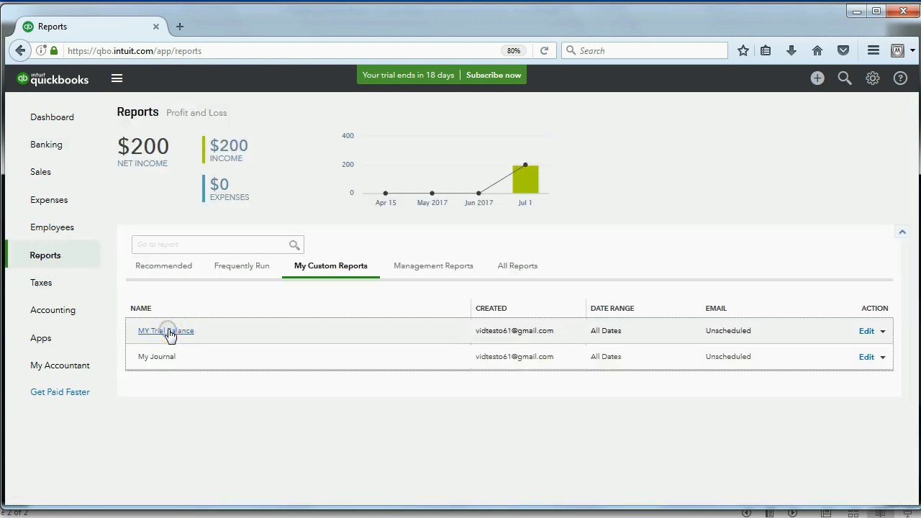
Run MY Trial Balance showing Chase Business debit 200 and Video Weddings Income credit 200
{"action": "left_click", "coordinate": [166, 330]}
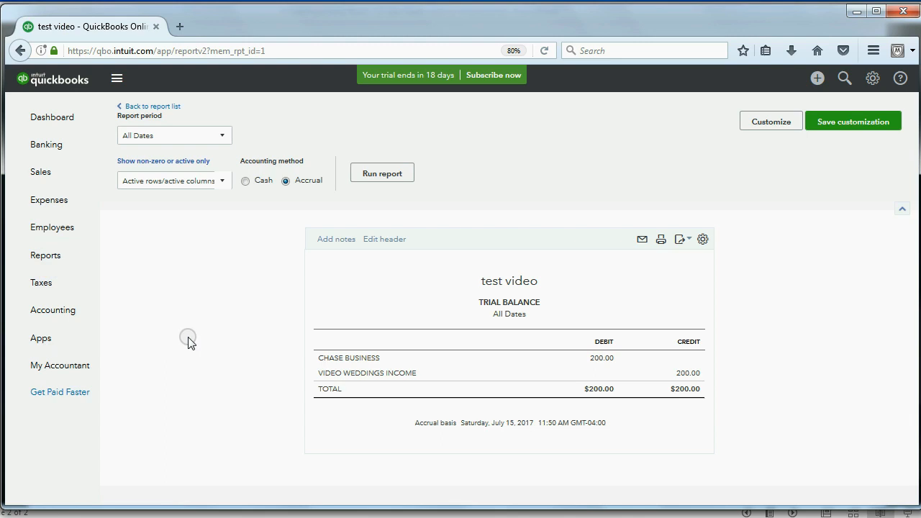
{"action": "mouse_move", "coordinate": [522, 376]}
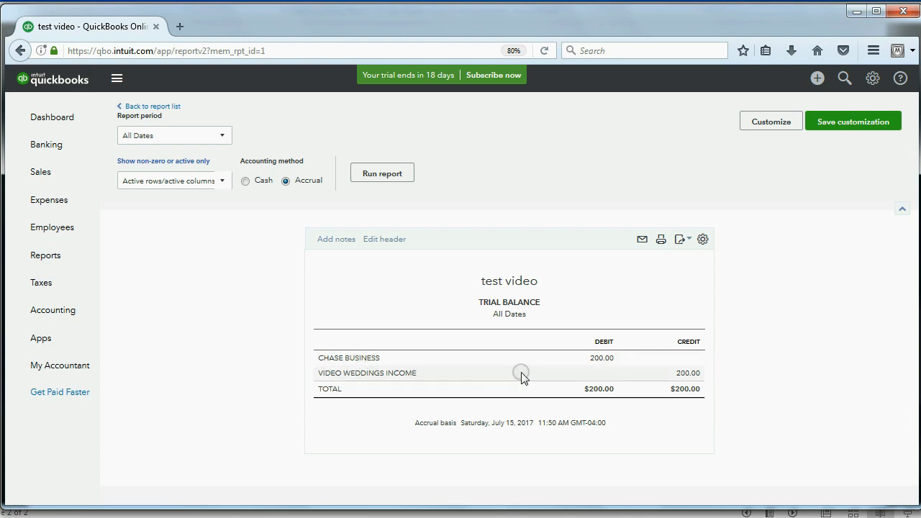
{"action": "mouse_move", "coordinate": [591, 362]}
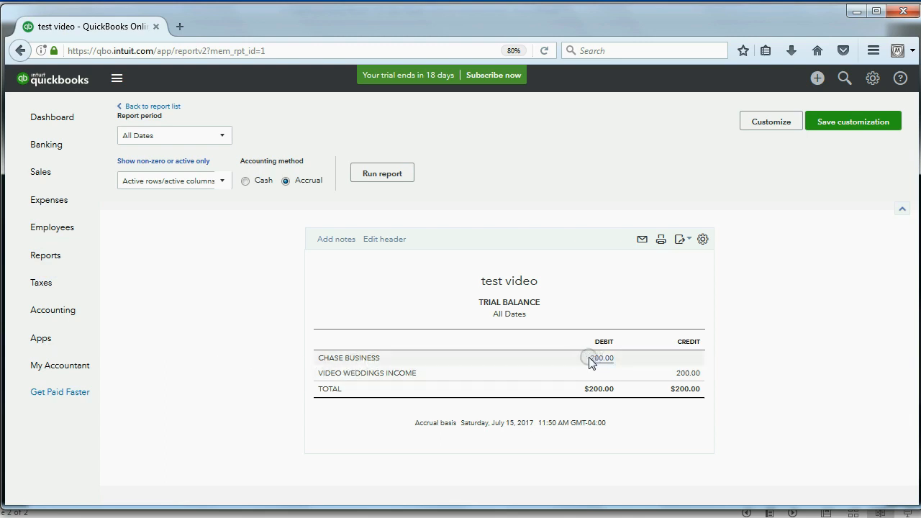
{"action": "mouse_move", "coordinate": [668, 401]}
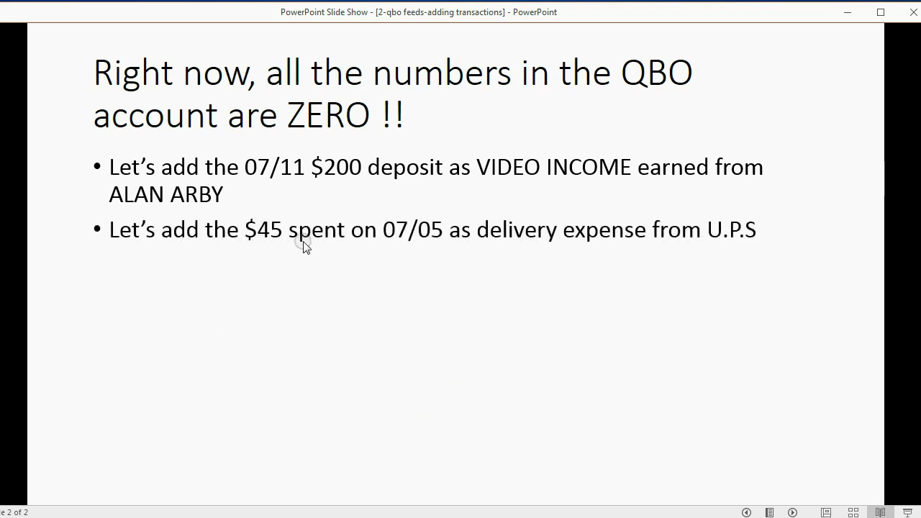
{"action": "mouse_move", "coordinate": [392, 251]}
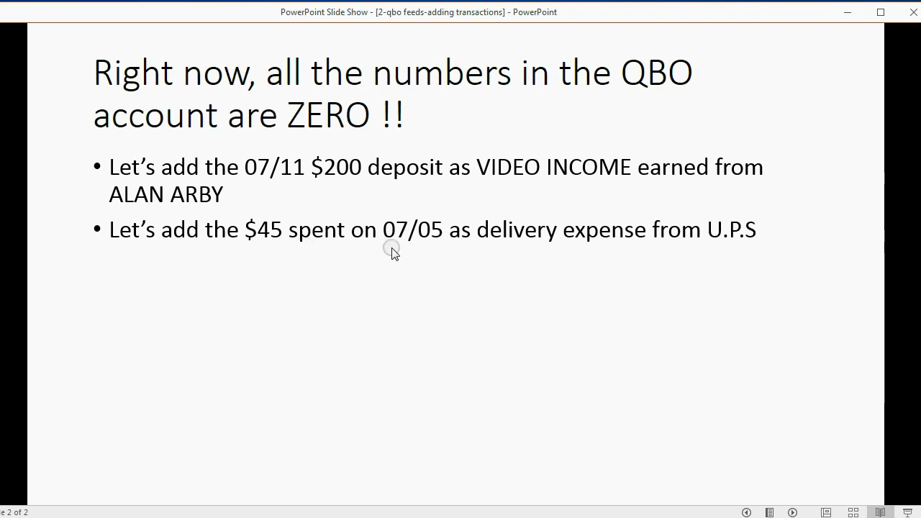
{"action": "mouse_move", "coordinate": [579, 252]}
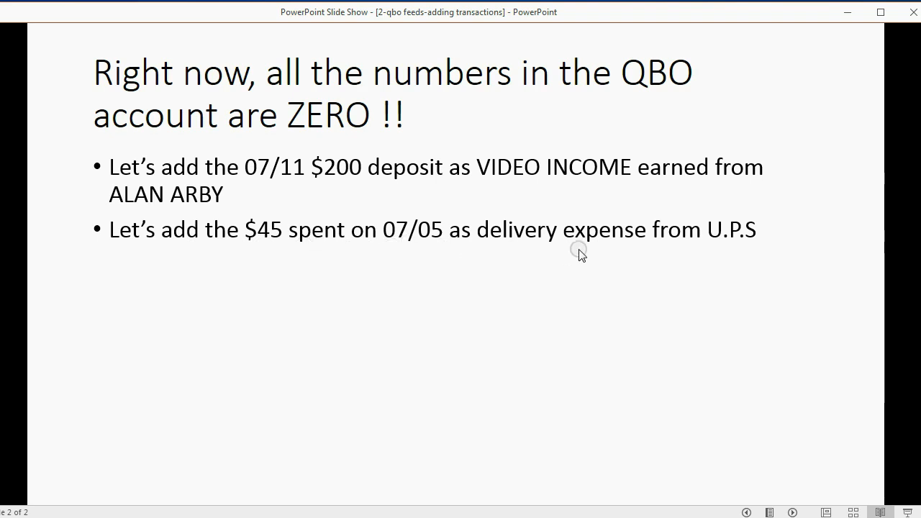
{"action": "mouse_move", "coordinate": [143, 514]}
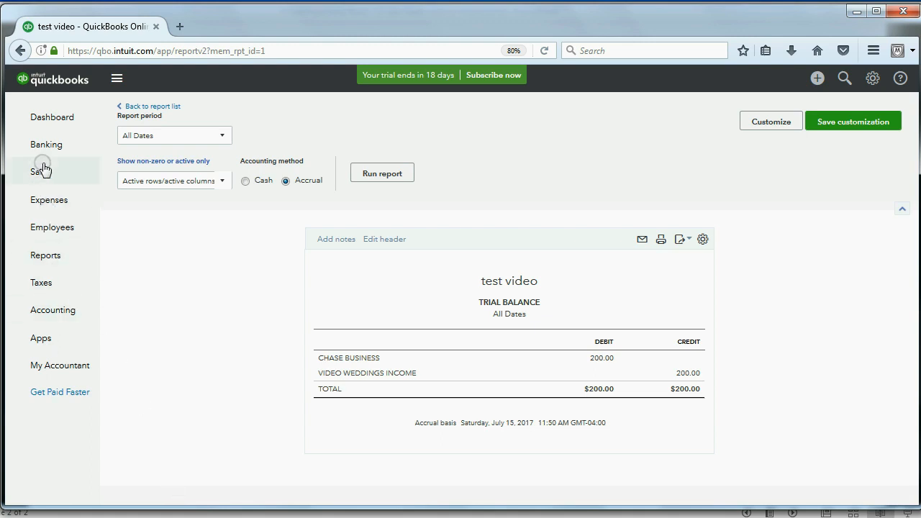
Return to Banking and expand the 07/05 $45 American Express transaction for review
{"action": "left_click", "coordinate": [46, 144]}
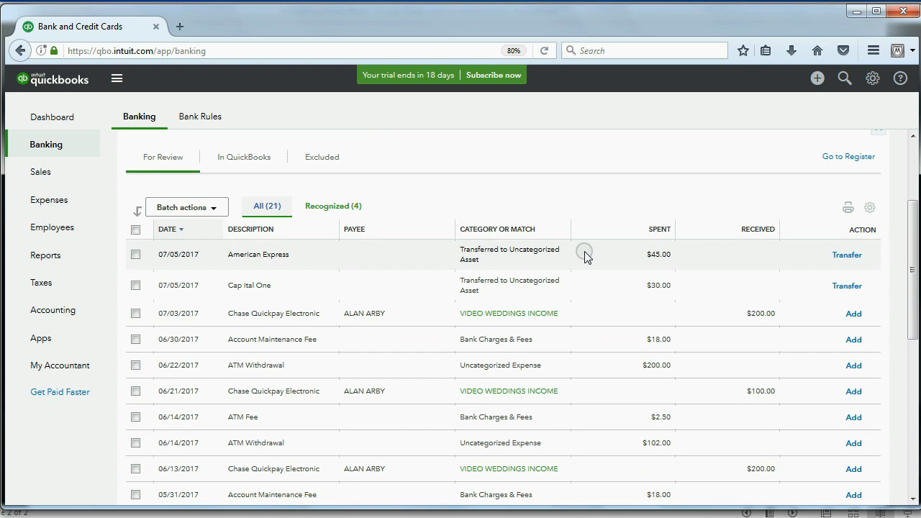
{"action": "mouse_move", "coordinate": [651, 255]}
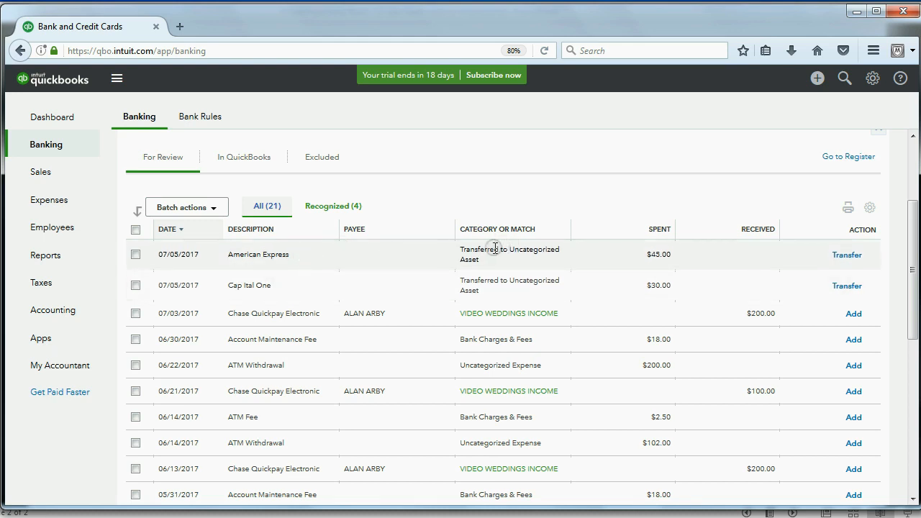
{"action": "left_click", "coordinate": [259, 254]}
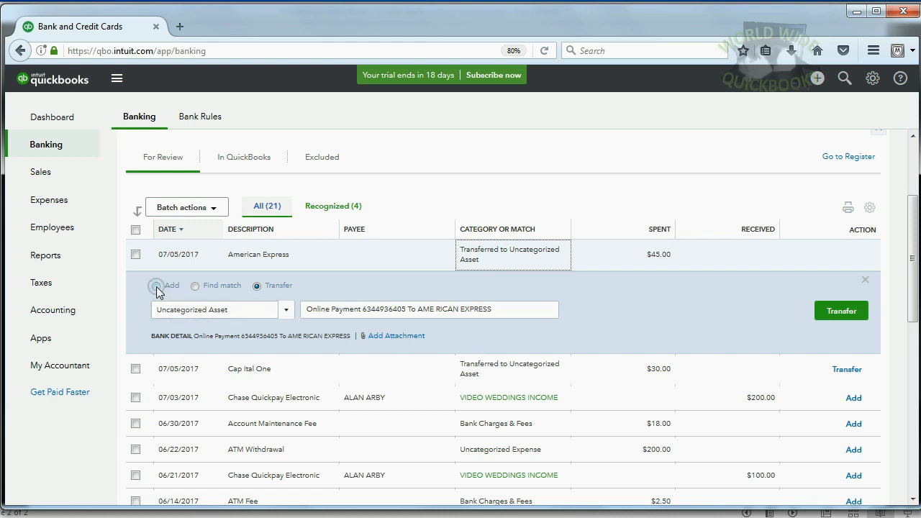
Switch the $45 charge from transfer to expense and categorize it as DELIVERY EXPENSE
{"action": "left_click", "coordinate": [156, 281]}
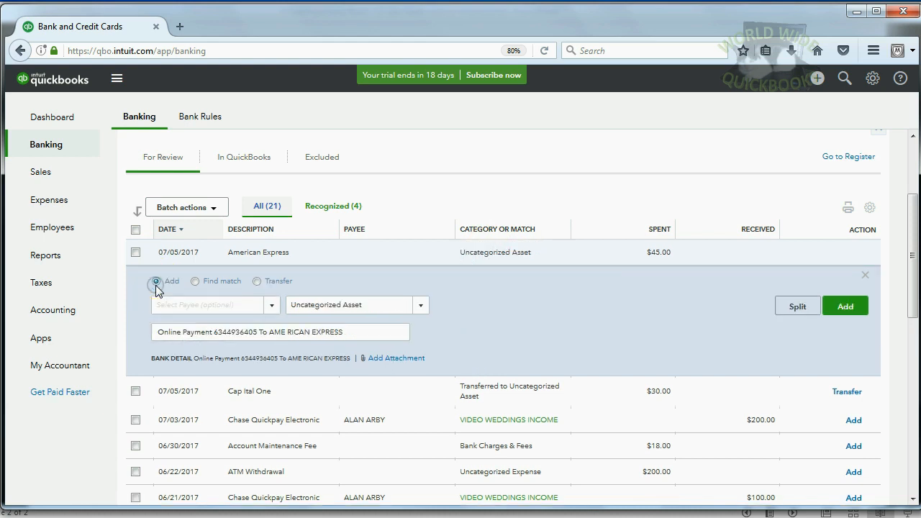
{"action": "left_click", "coordinate": [420, 305]}
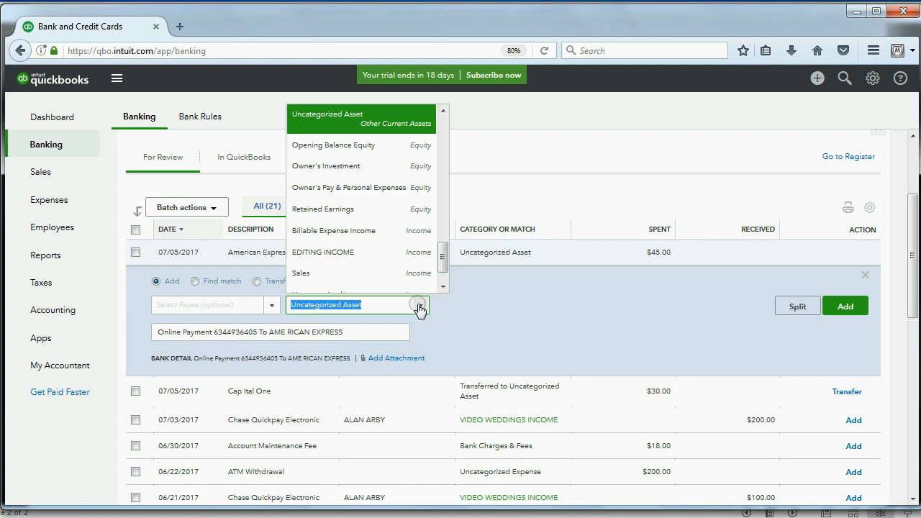
{"action": "scroll", "scroll_direction": "down", "scroll_amount": 3}
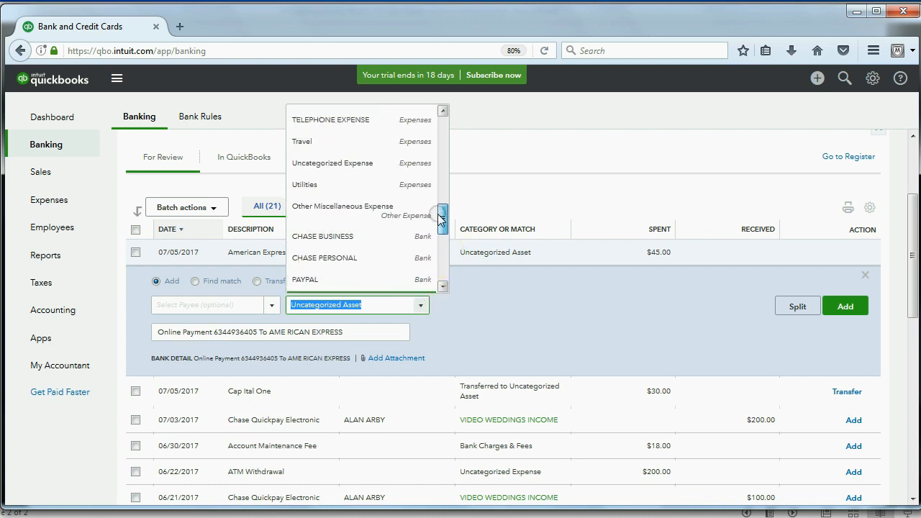
{"action": "scroll", "scroll_direction": "up", "scroll_amount": 3}
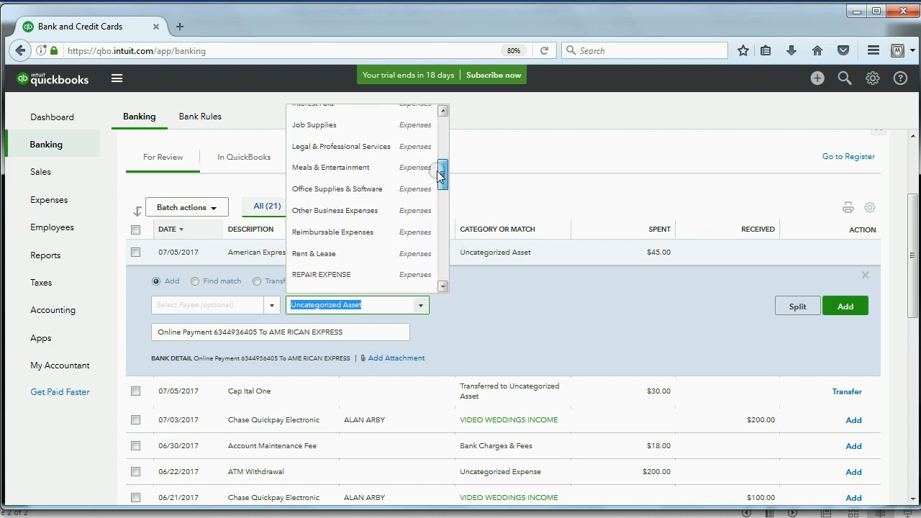
{"action": "scroll", "scroll_direction": "up", "scroll_amount": 3}
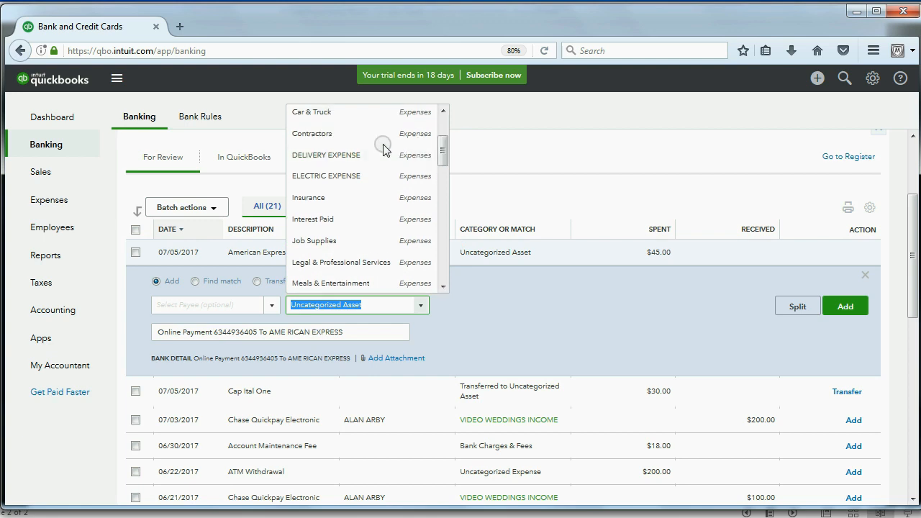
{"action": "left_click", "coordinate": [326, 155]}
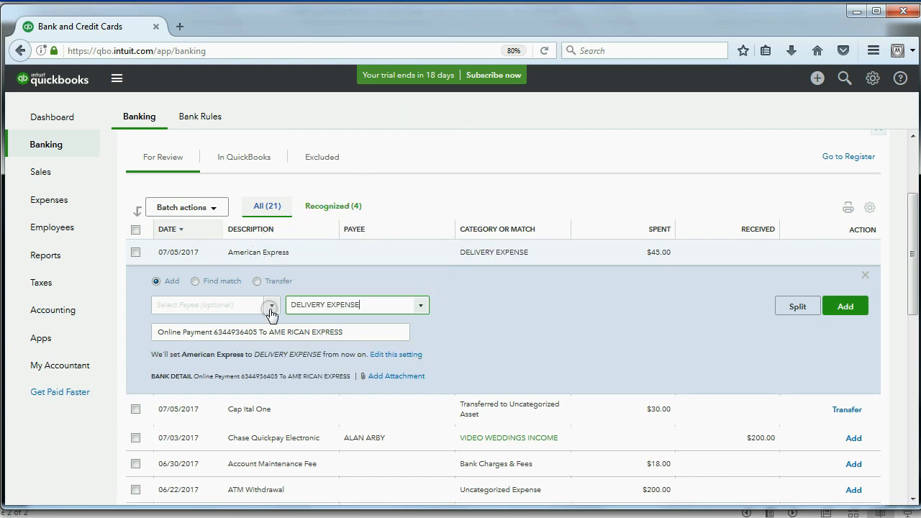
Set the payee to U.P.S and add the $45 expense to the books
{"action": "left_click", "coordinate": [272, 304]}
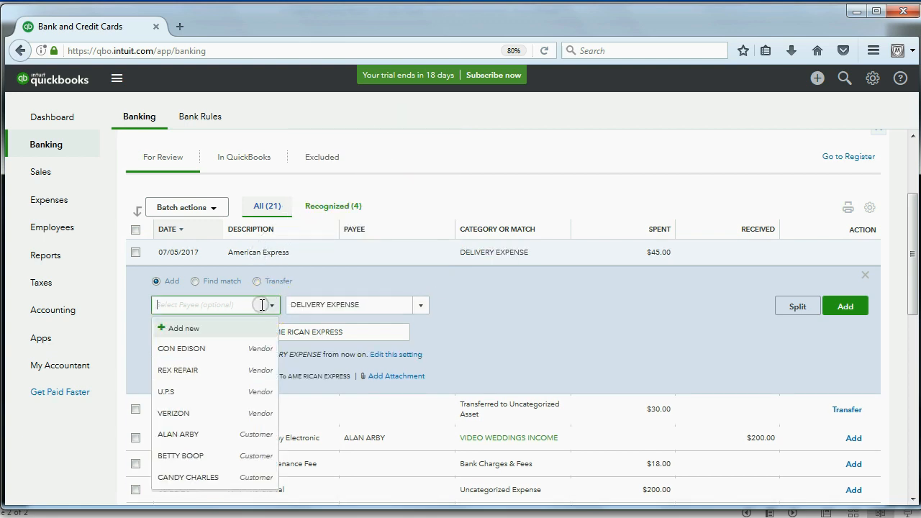
{"action": "left_click", "coordinate": [165, 391]}
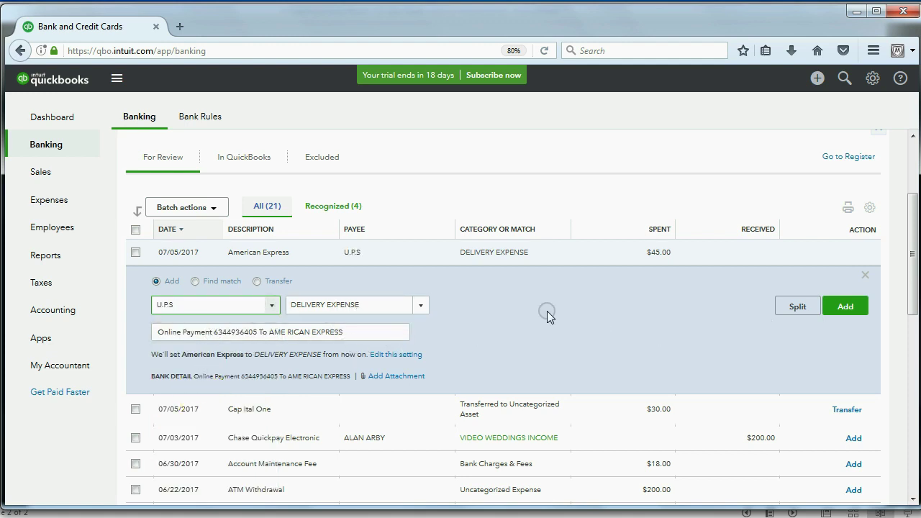
{"action": "mouse_move", "coordinate": [630, 322]}
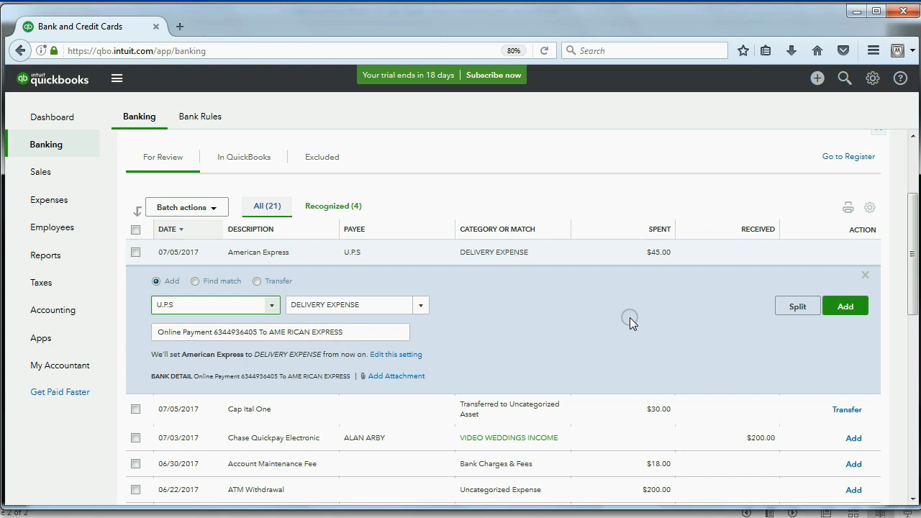
{"action": "left_click", "coordinate": [844, 305]}
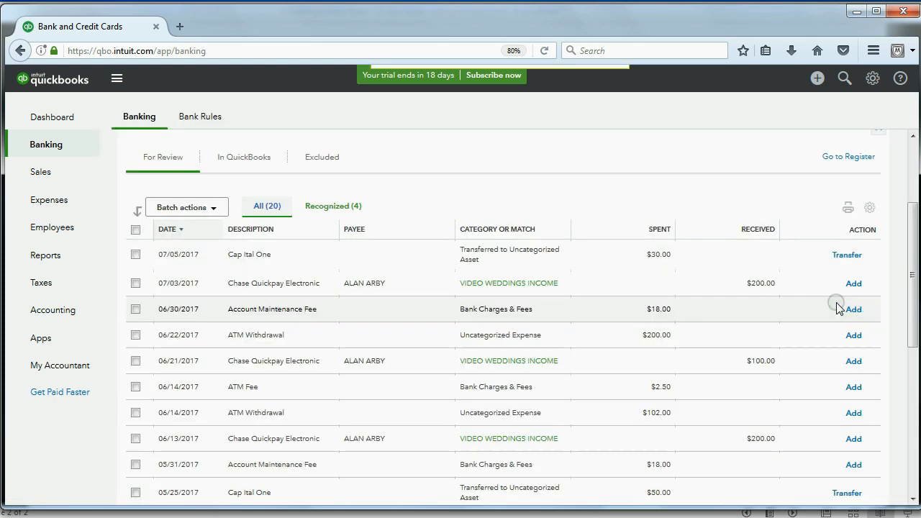
View the In QuickBooks list showing the $200 deposit and $45 U.P.S expense
{"action": "left_click", "coordinate": [853, 309]}
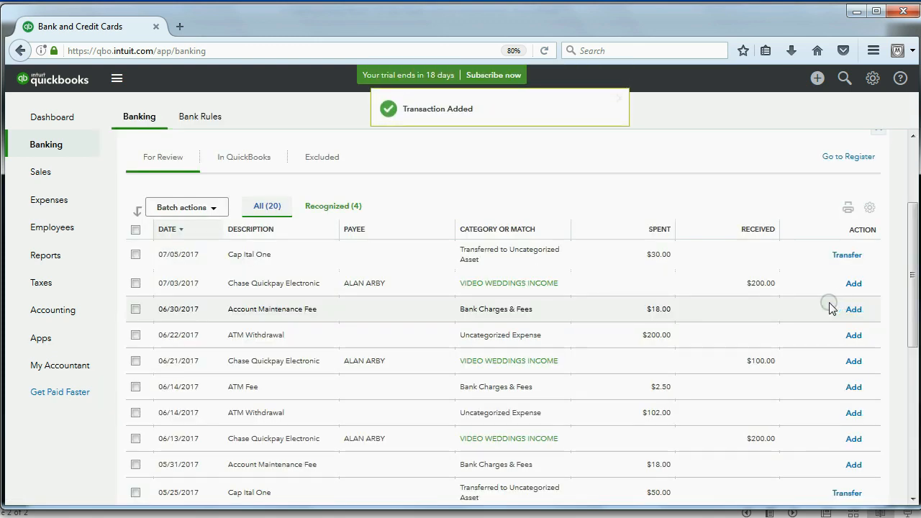
{"action": "mouse_move", "coordinate": [245, 160]}
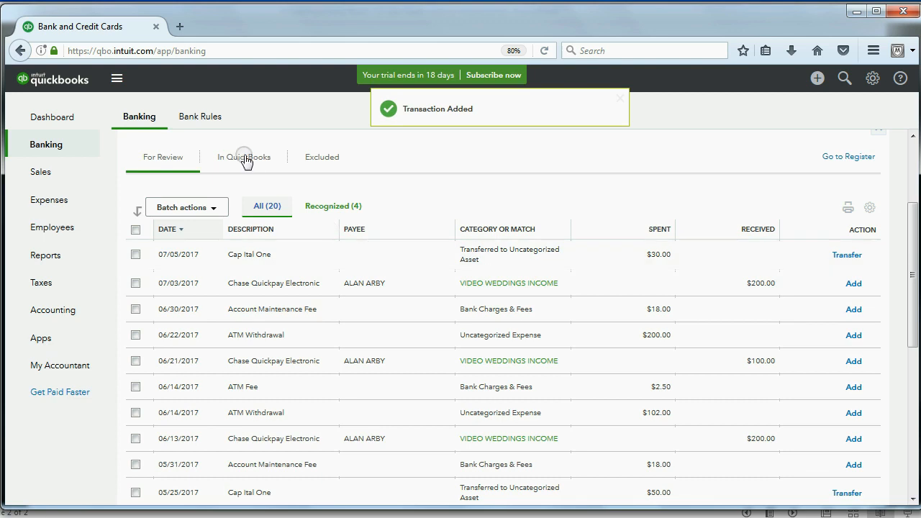
{"action": "left_click", "coordinate": [244, 156]}
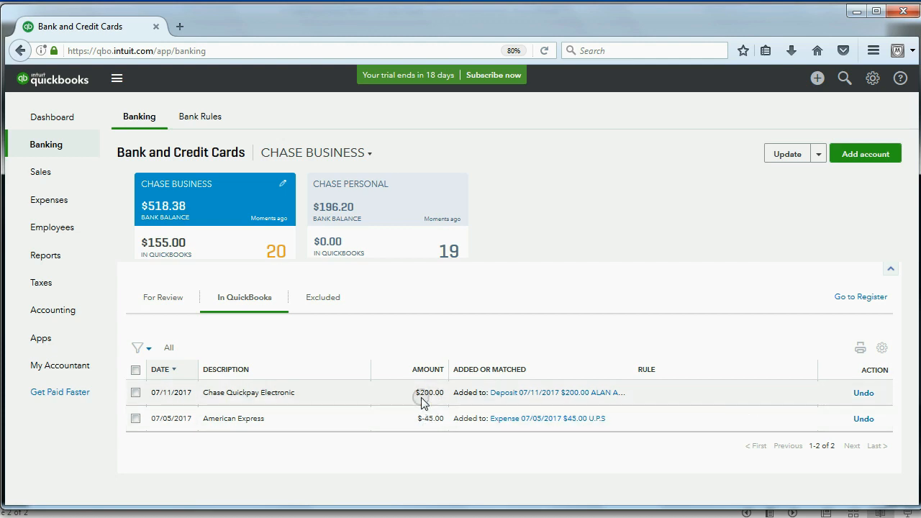
{"action": "mouse_move", "coordinate": [45, 256]}
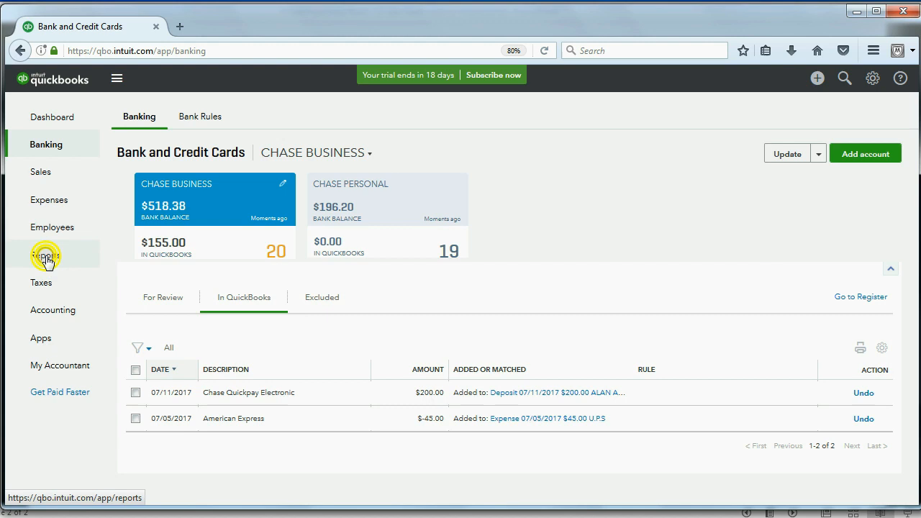
Run My Trial Balance showing Chase Business 155, Delivery Expense 45, Video Weddings Income 200
{"action": "left_click", "coordinate": [45, 255]}
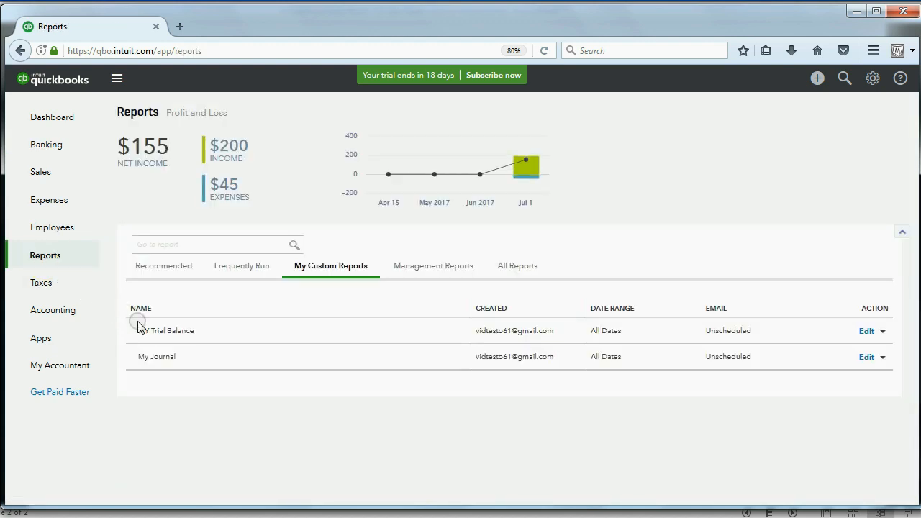
{"action": "left_click", "coordinate": [173, 330]}
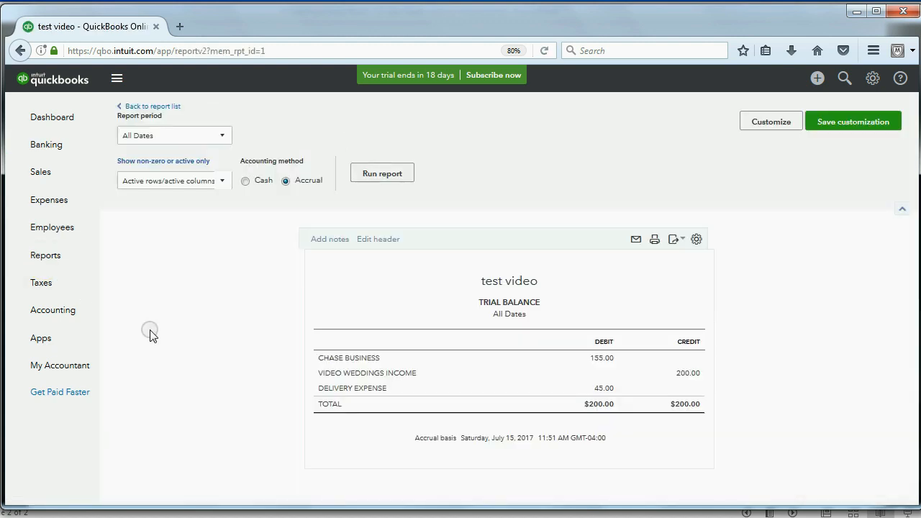
{"action": "mouse_move", "coordinate": [528, 396]}
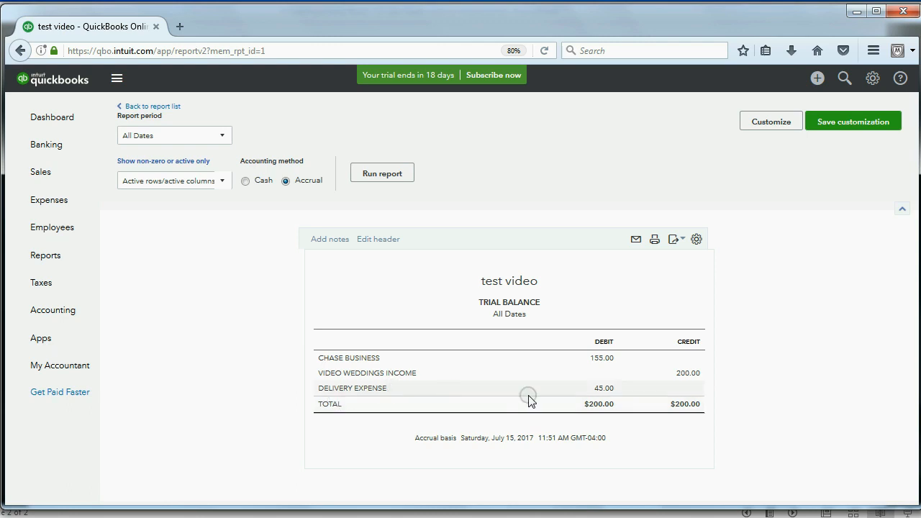
{"action": "mouse_move", "coordinate": [368, 373]}
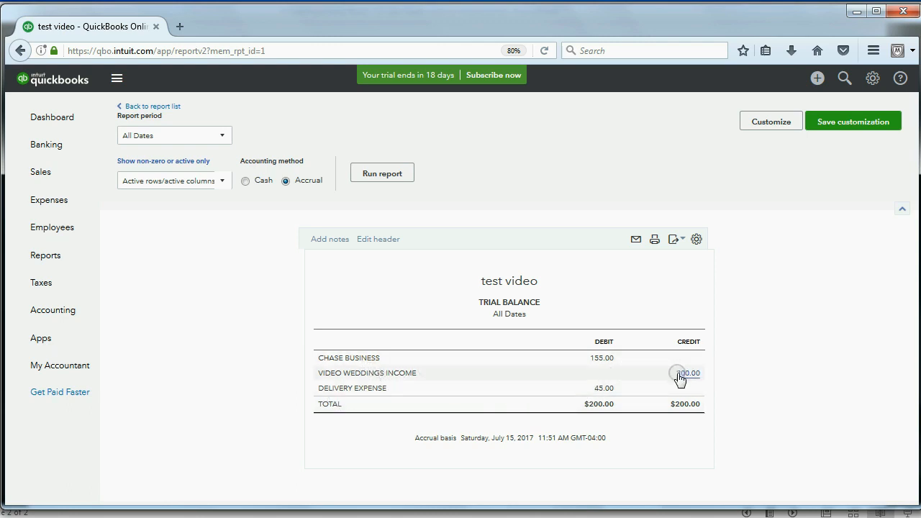
{"action": "mouse_move", "coordinate": [349, 373]}
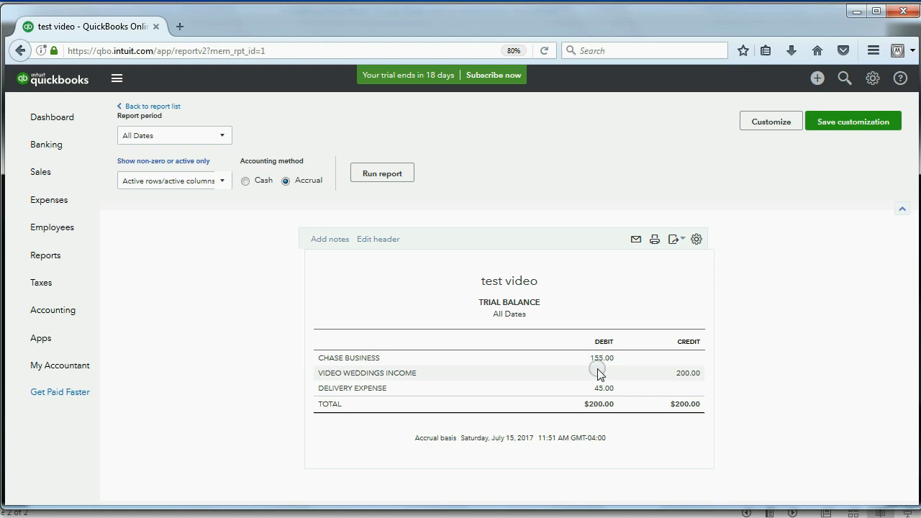
Show Banking's In QuickBooks list with the recorded $200 deposit and $45 U.P.S expense
{"action": "left_click", "coordinate": [46, 144]}
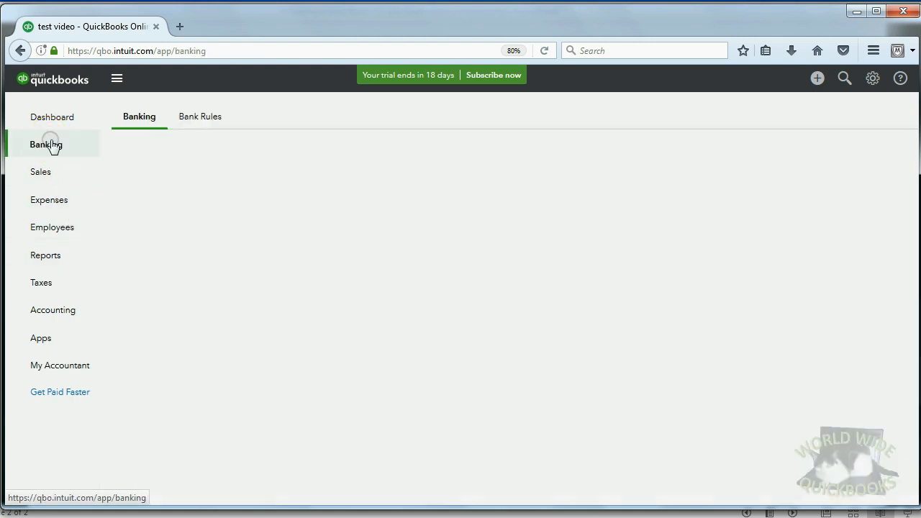
{"action": "left_click", "coordinate": [46, 144]}
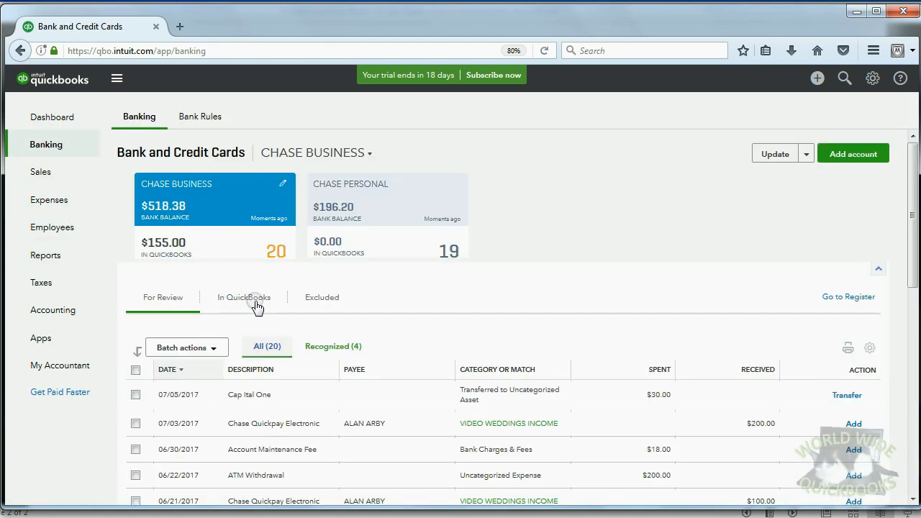
{"action": "left_click", "coordinate": [244, 297]}
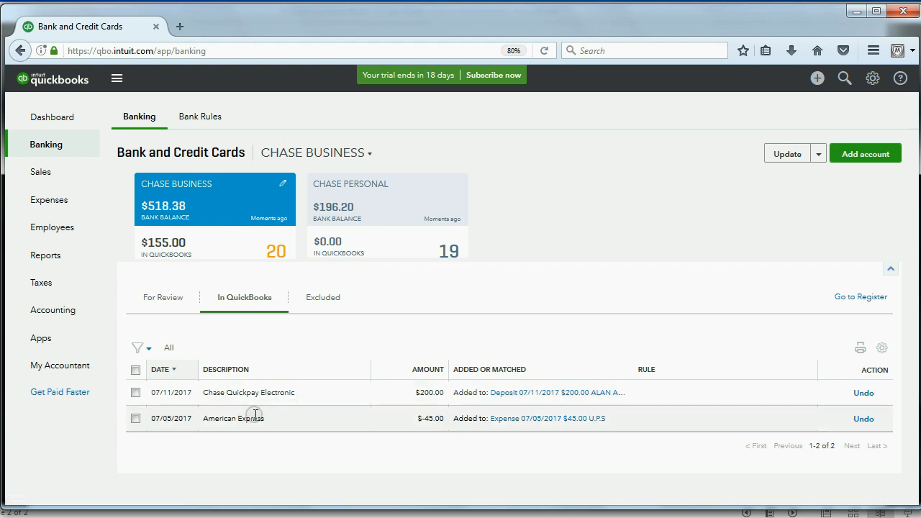
{"action": "mouse_move", "coordinate": [510, 429]}
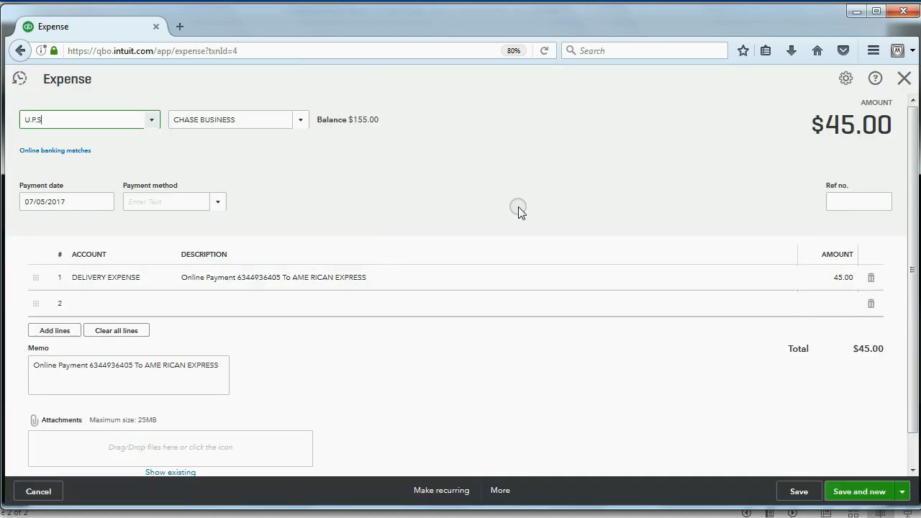
{"action": "mouse_move", "coordinate": [506, 177]}
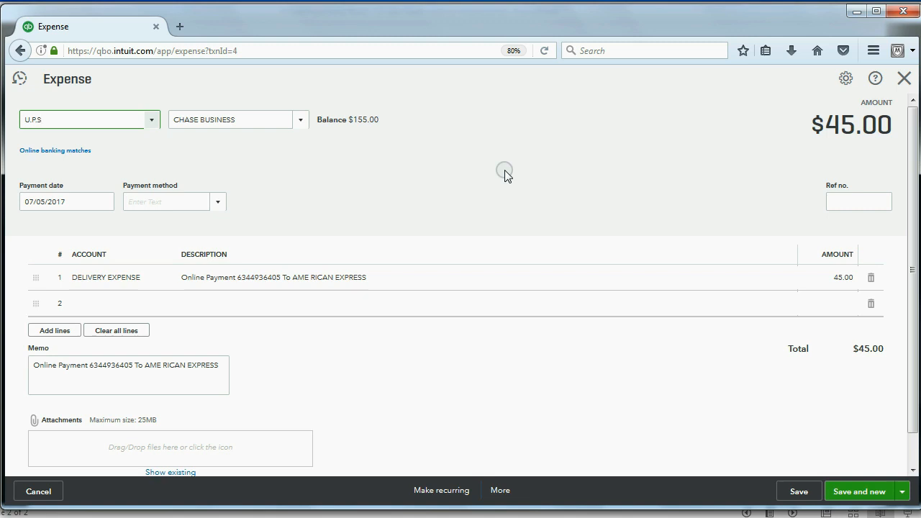
{"action": "mouse_move", "coordinate": [400, 278]}
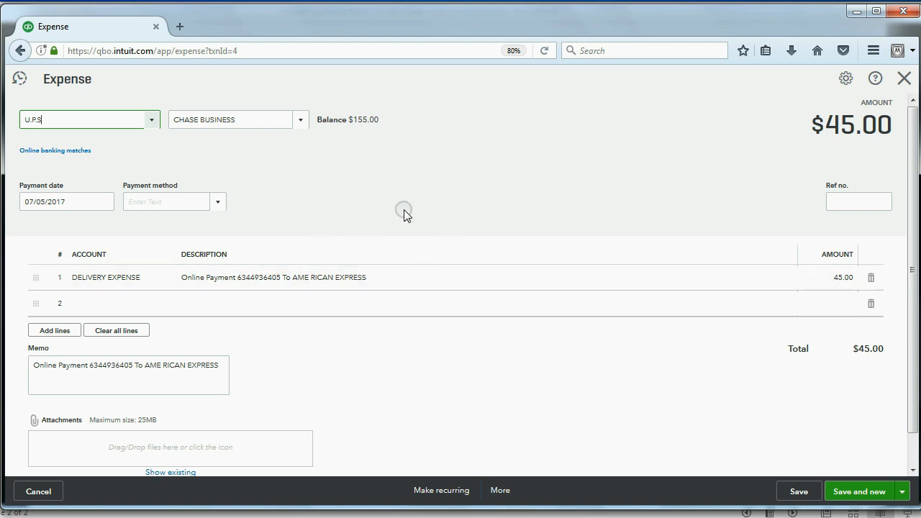
Close the 07/05/2017 $45 U.P.S Delivery Expense form without changes
{"action": "left_click", "coordinate": [903, 78]}
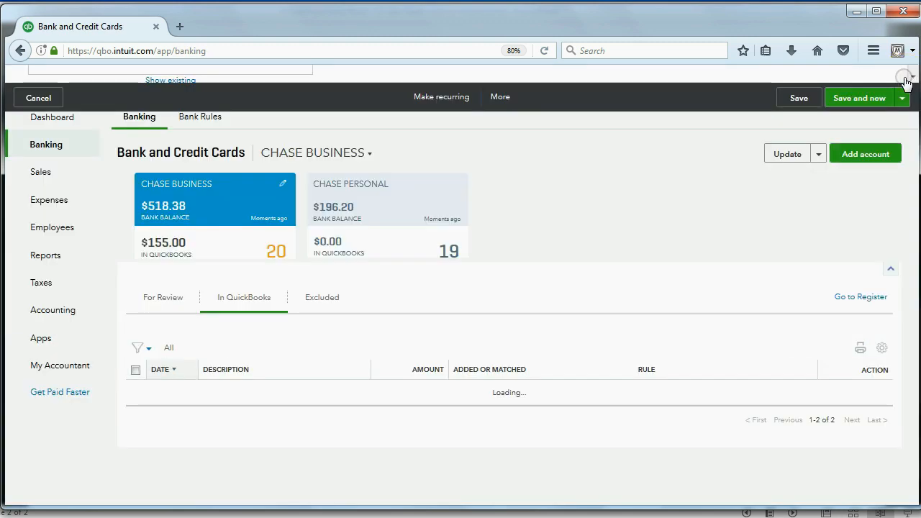